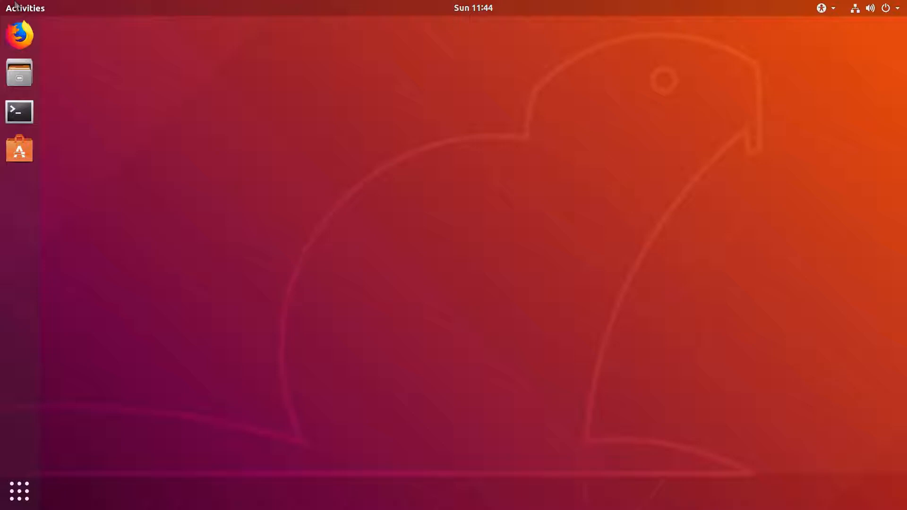
Launch Firefox from the Ubuntu GNOME dock
{"action": "left_click", "coordinate": [20, 34]}
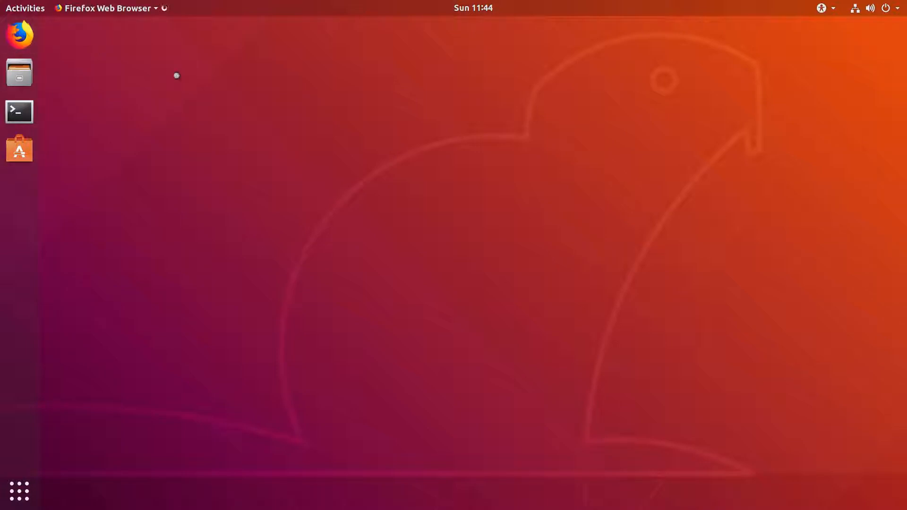
Search Google for 'bitwarden' from the Firefox address bar
{"action": "left_click", "coordinate": [19, 33]}
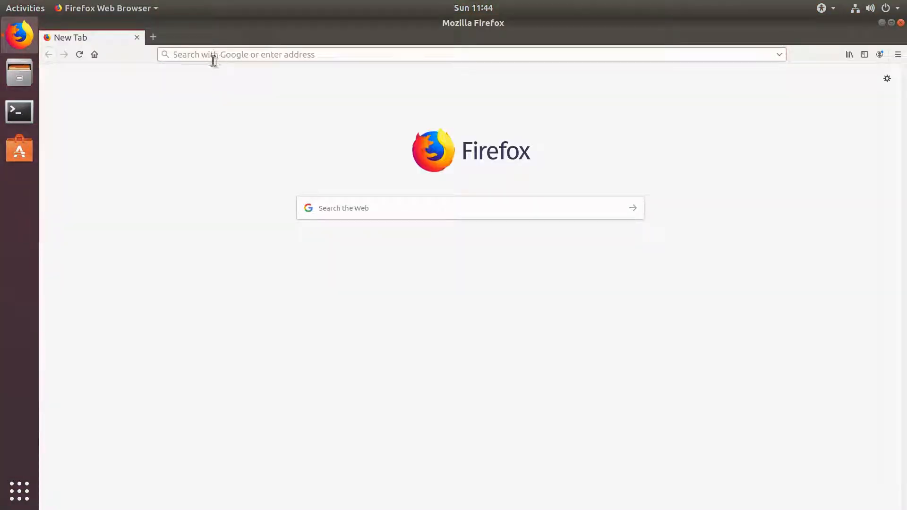
{"action": "mouse_move", "coordinate": [238, 121]}
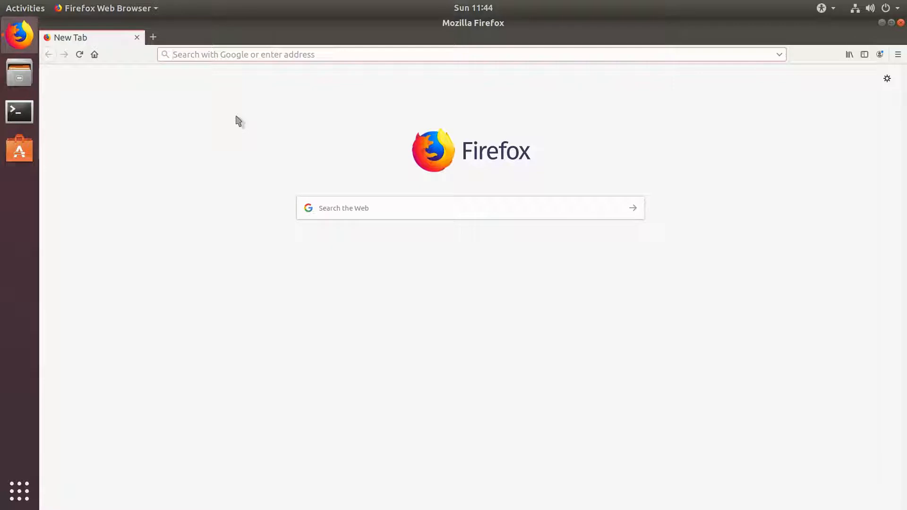
{"action": "type", "text": "bitwarden&ie=utf-8&oe=utf-8"}
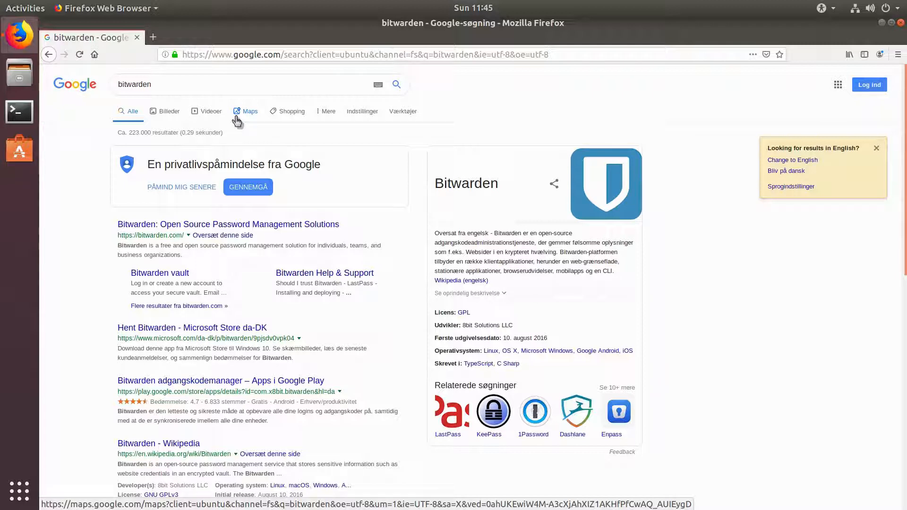
{"action": "mouse_move", "coordinate": [287, 226]}
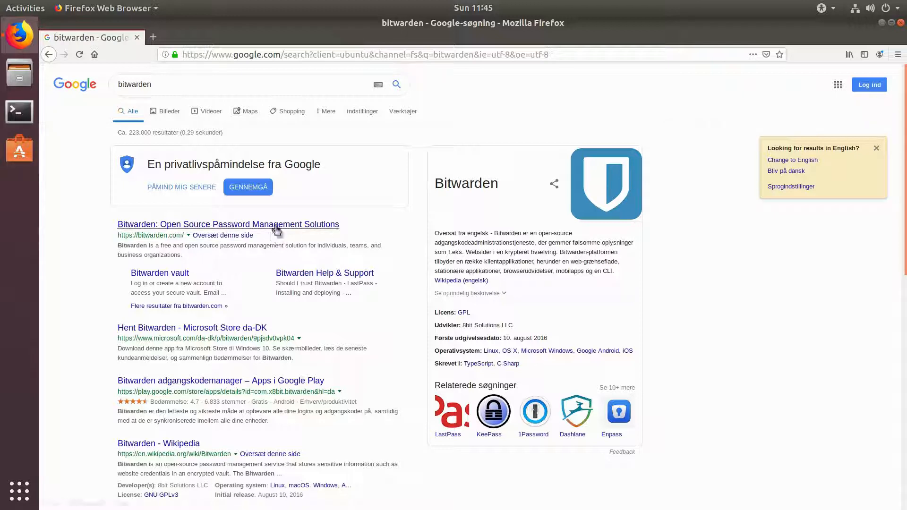
Open the bitwarden.com result, dismiss the content-blocking tip and scroll the home page
{"action": "left_click", "coordinate": [227, 224]}
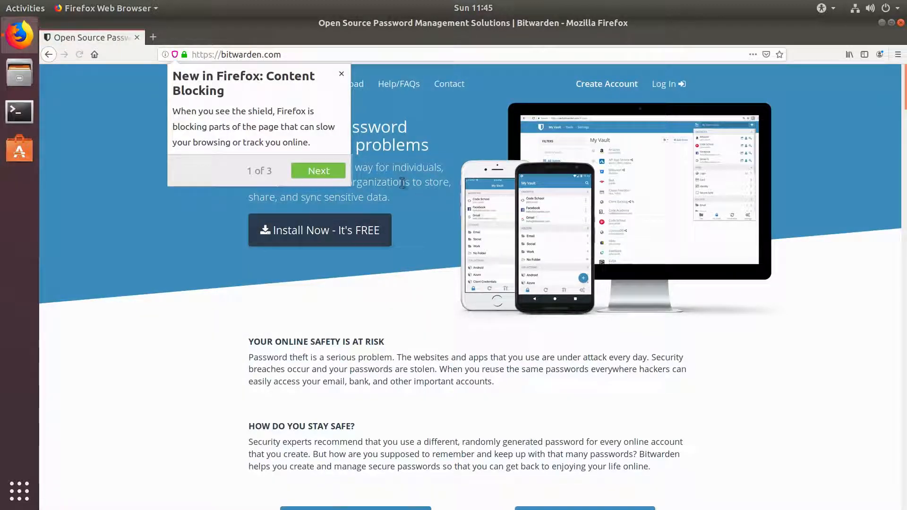
{"action": "left_click", "coordinate": [341, 73]}
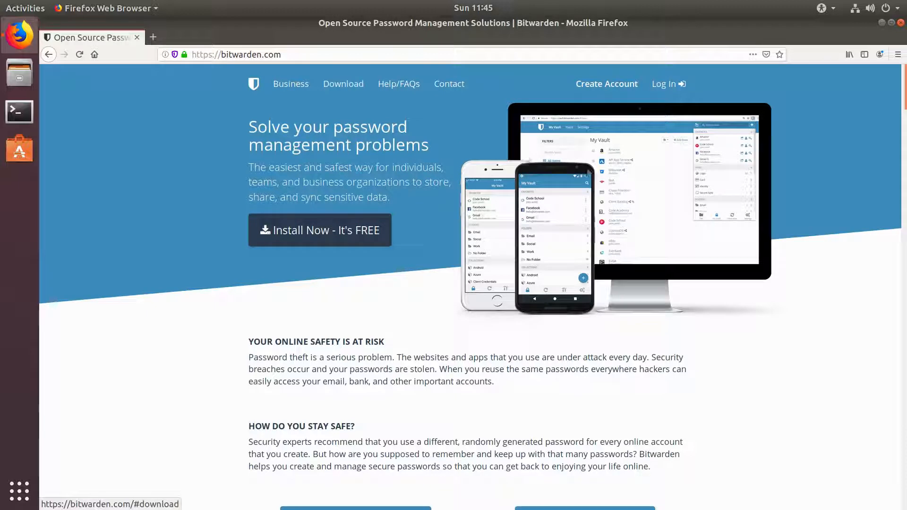
{"action": "mouse_move", "coordinate": [813, 242]}
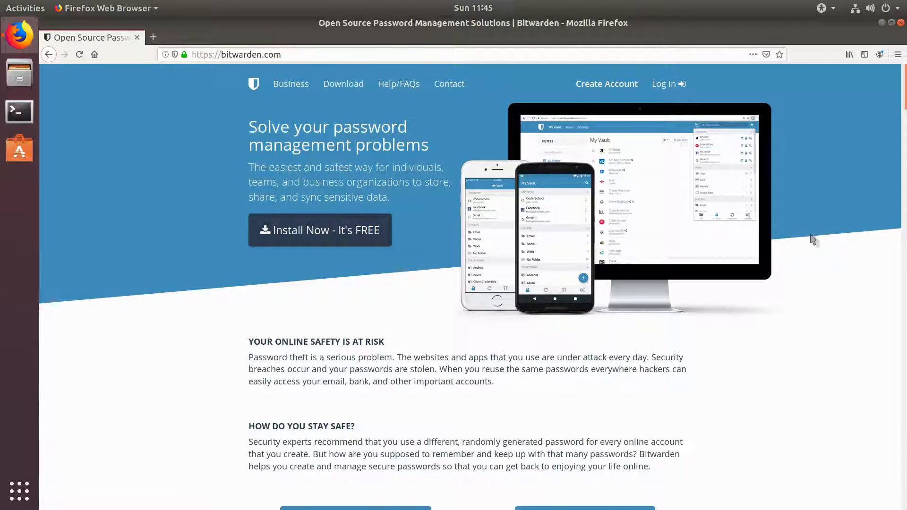
{"action": "scroll", "scroll_direction": "down", "scroll_amount": 3}
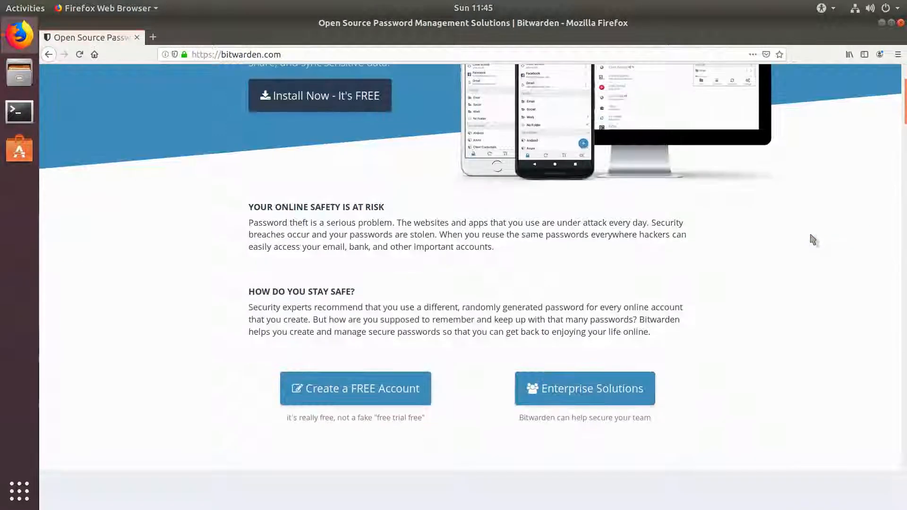
{"action": "scroll", "scroll_direction": "up", "scroll_amount": 3}
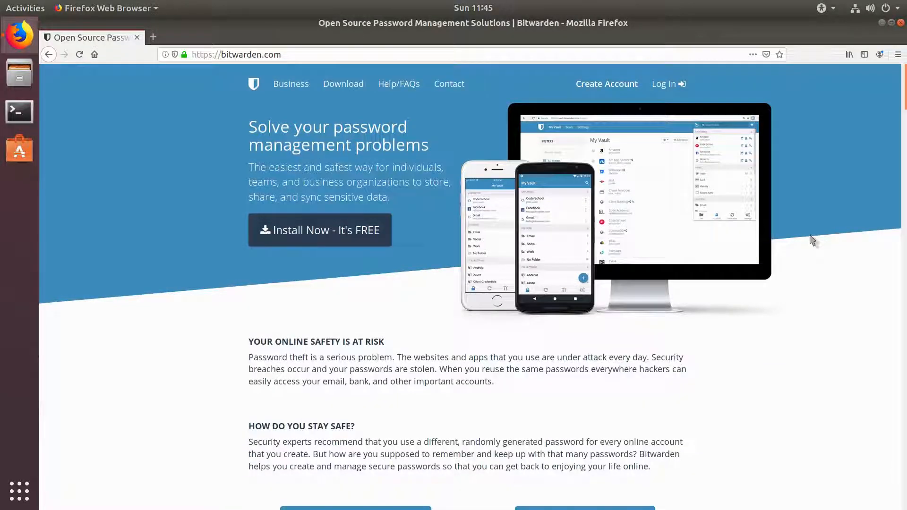
{"action": "mouse_move", "coordinate": [302, 97]}
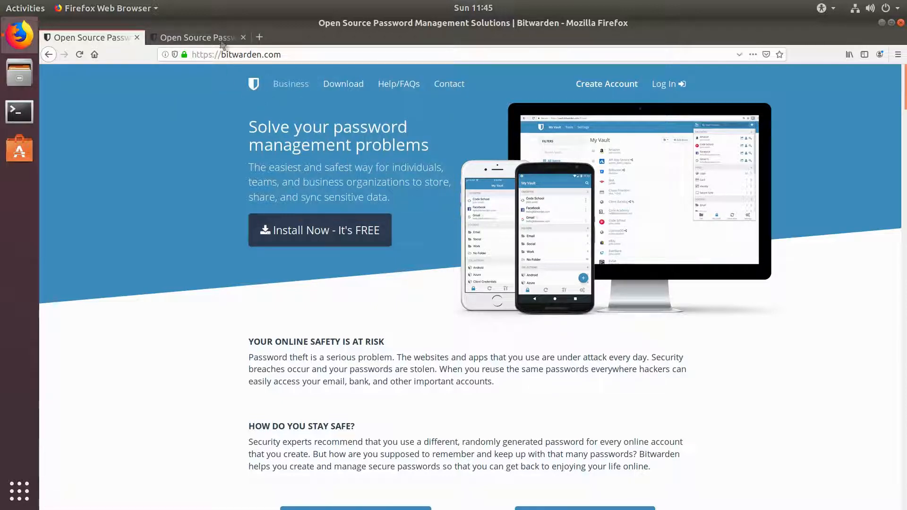
Review organization plans in the second tab, then scroll to Sync All of Your Devices
{"action": "left_click", "coordinate": [196, 37]}
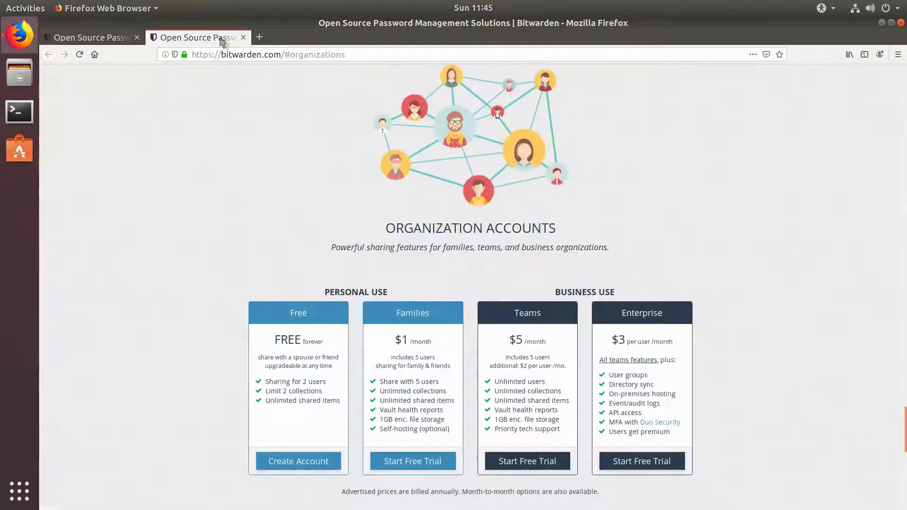
{"action": "left_click", "coordinate": [87, 36]}
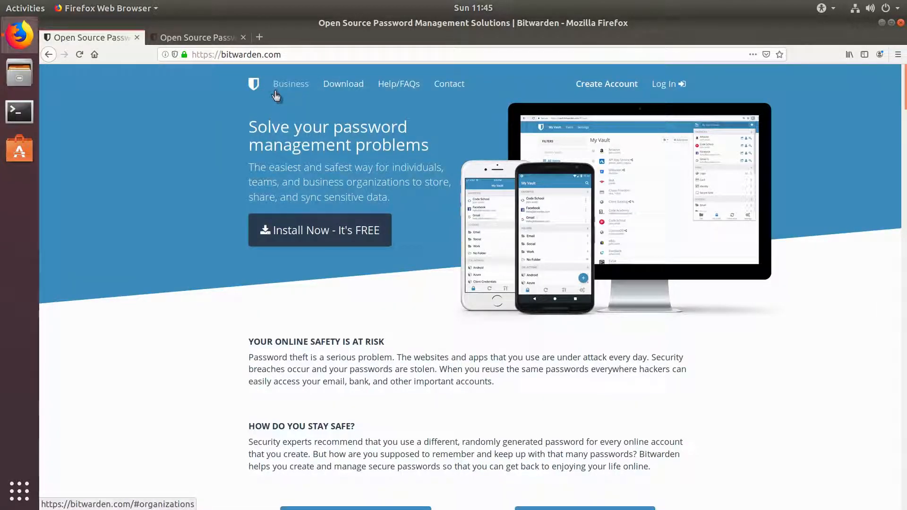
{"action": "left_click", "coordinate": [291, 83]}
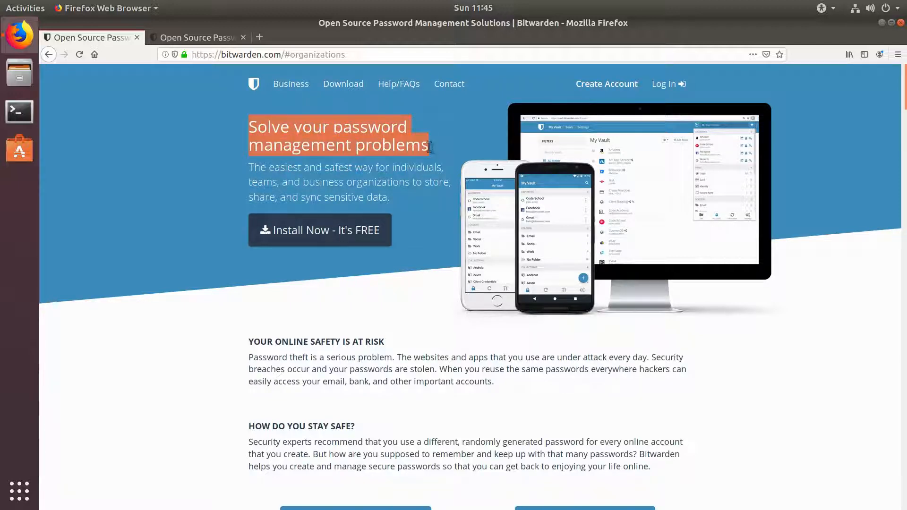
{"action": "scroll", "scroll_direction": "down", "scroll_amount": 3}
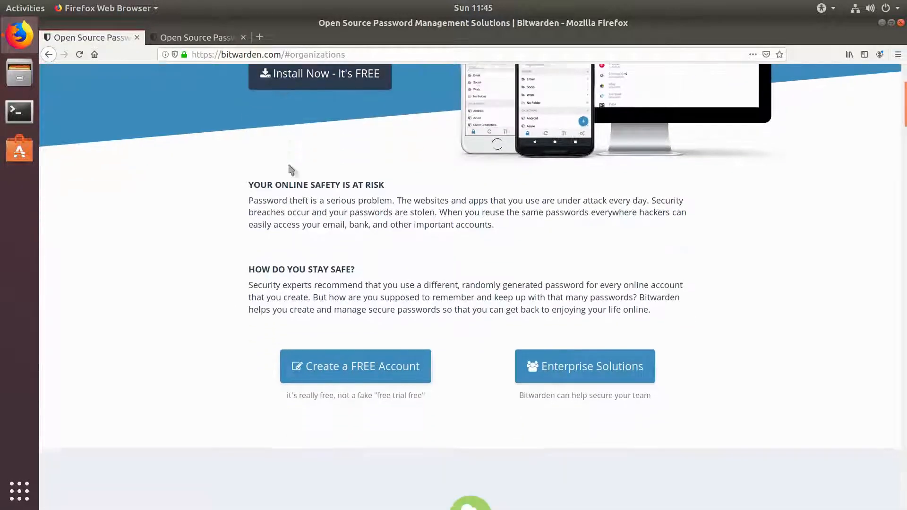
{"action": "scroll", "scroll_direction": "down", "scroll_amount": 3}
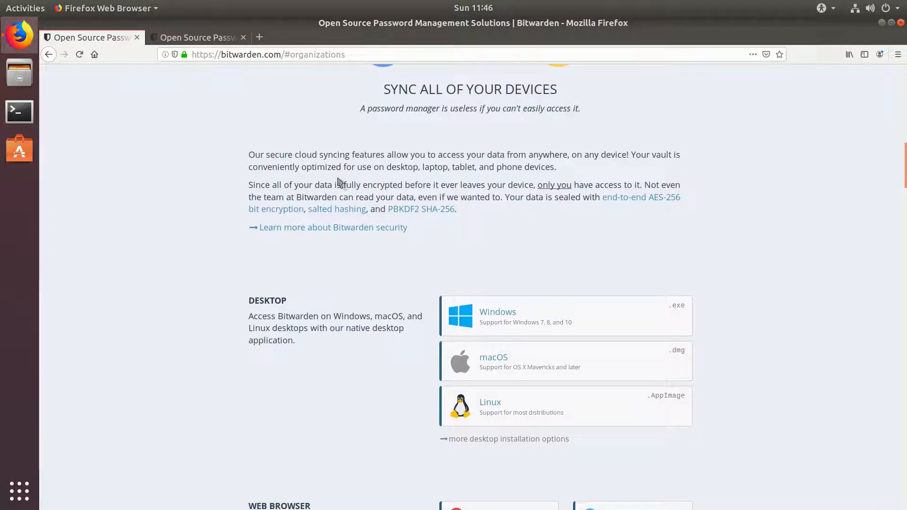
Scroll down to the Desktop and Web Browser download sections
{"action": "scroll", "scroll_direction": "down", "scroll_amount": 3}
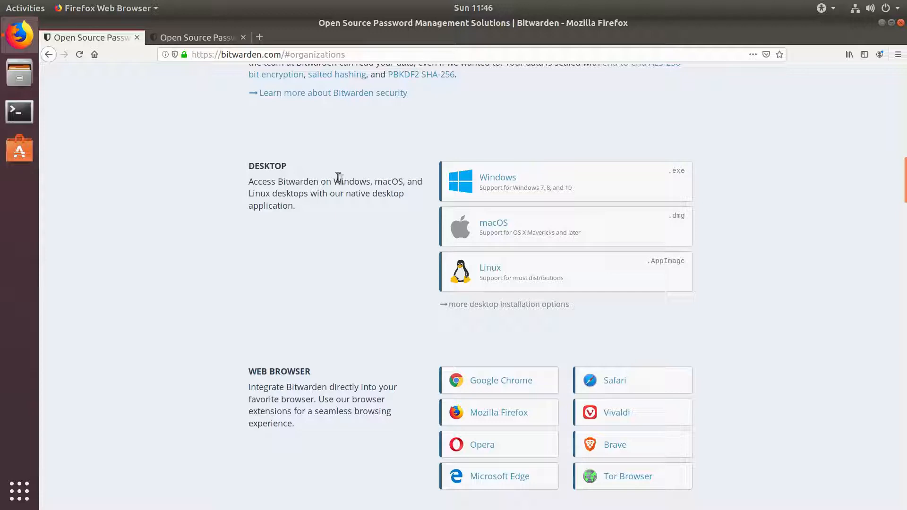
{"action": "mouse_move", "coordinate": [512, 185]}
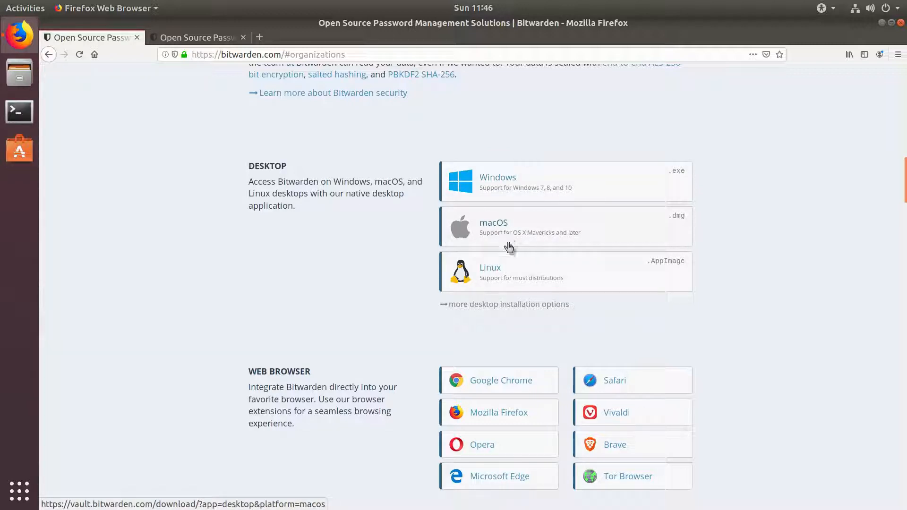
{"action": "mouse_move", "coordinate": [516, 266]}
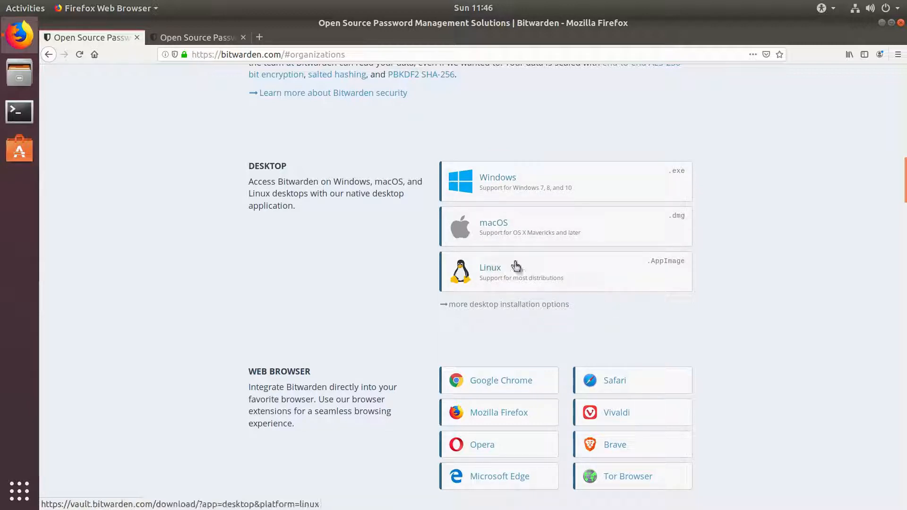
{"action": "mouse_move", "coordinate": [650, 267]}
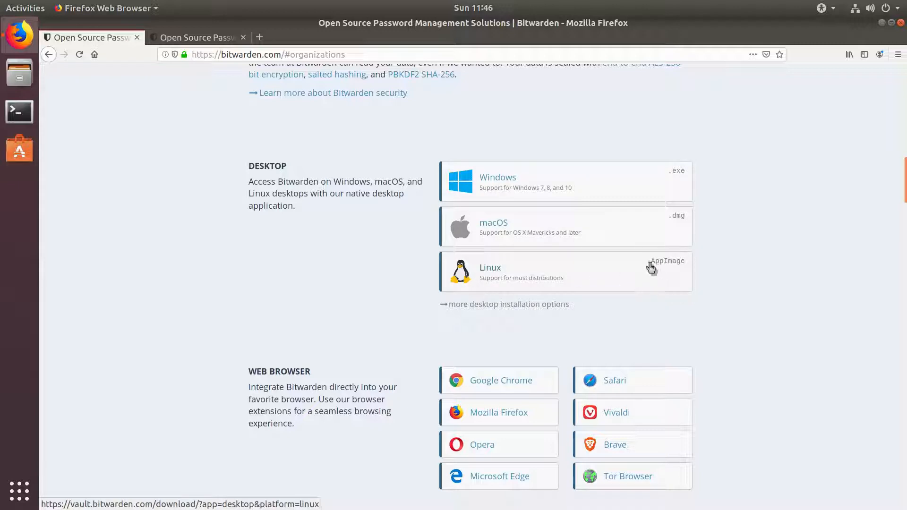
{"action": "mouse_move", "coordinate": [683, 267]}
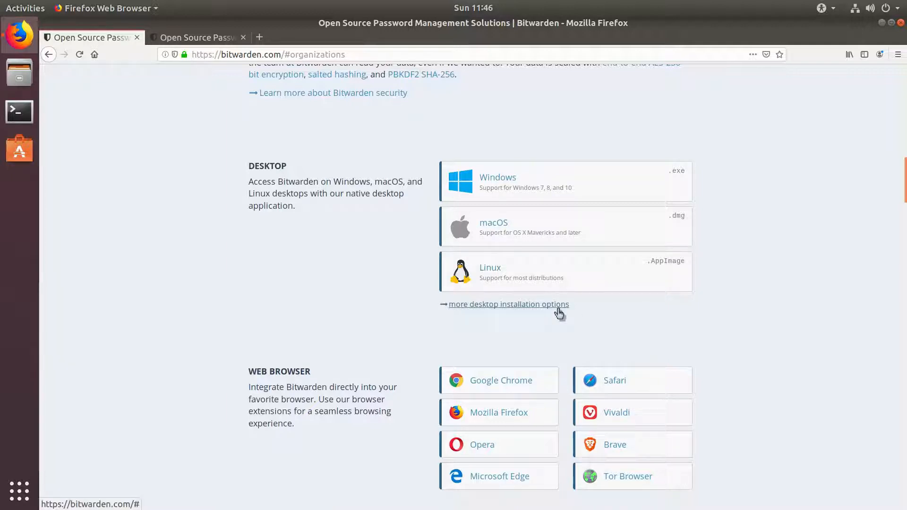
{"action": "left_click", "coordinate": [508, 304]}
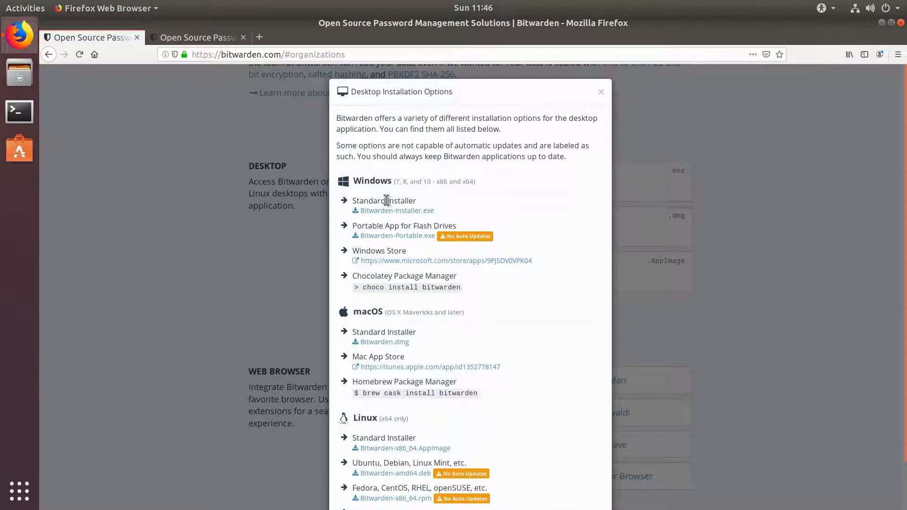
{"action": "scroll", "scroll_direction": "down", "scroll_amount": 3}
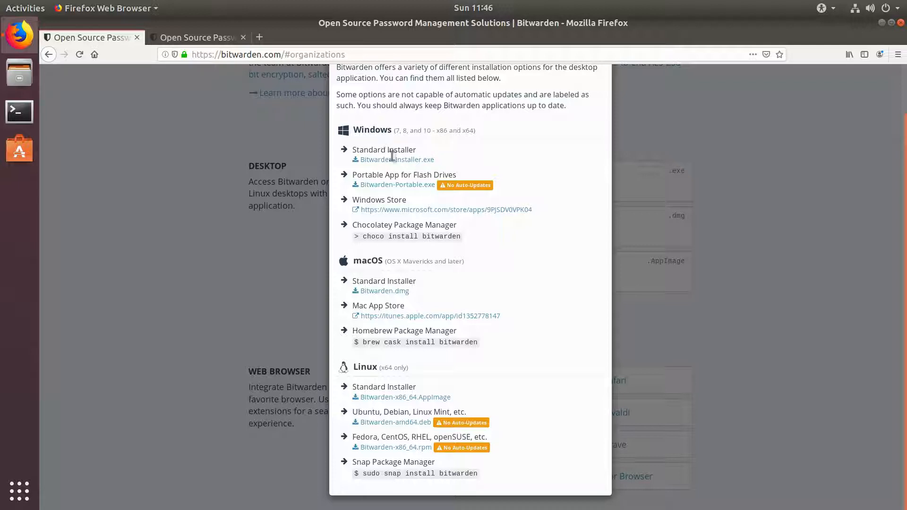
{"action": "mouse_move", "coordinate": [396, 159]}
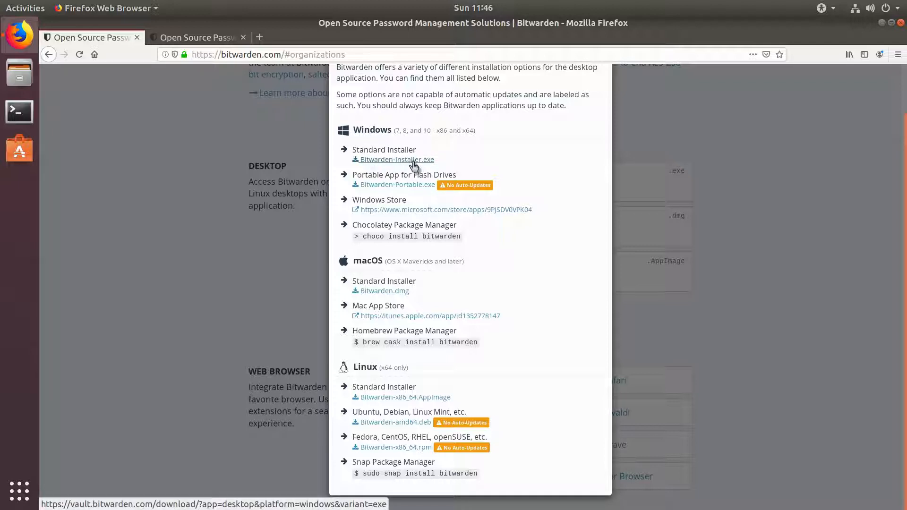
{"action": "mouse_move", "coordinate": [445, 161]}
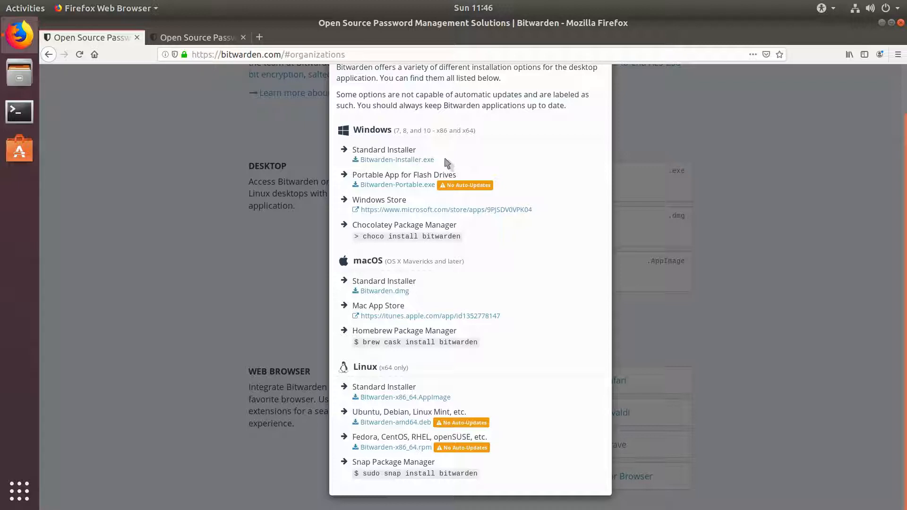
{"action": "mouse_move", "coordinate": [412, 197]}
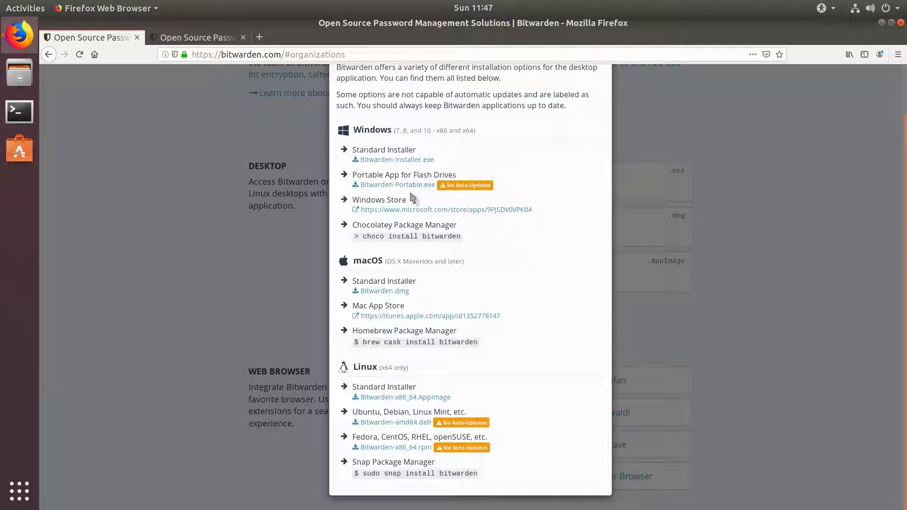
{"action": "mouse_move", "coordinate": [396, 185]}
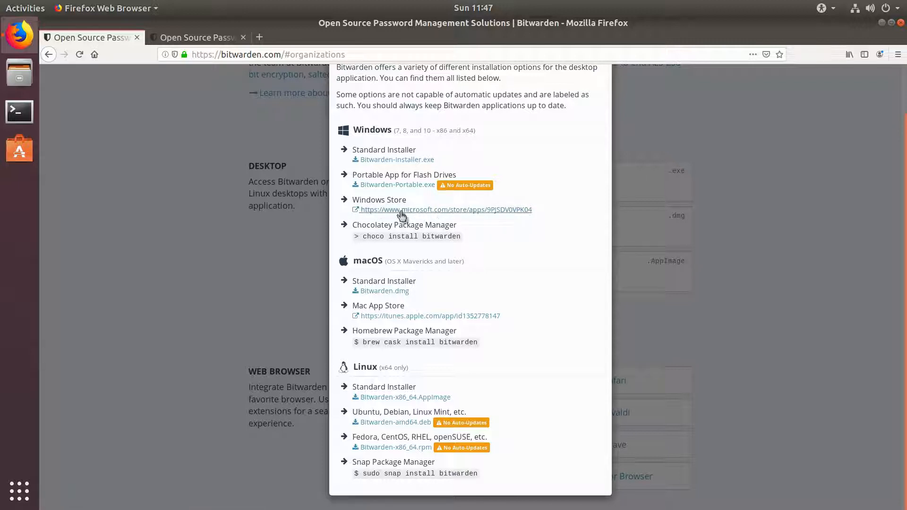
{"action": "mouse_move", "coordinate": [444, 209]}
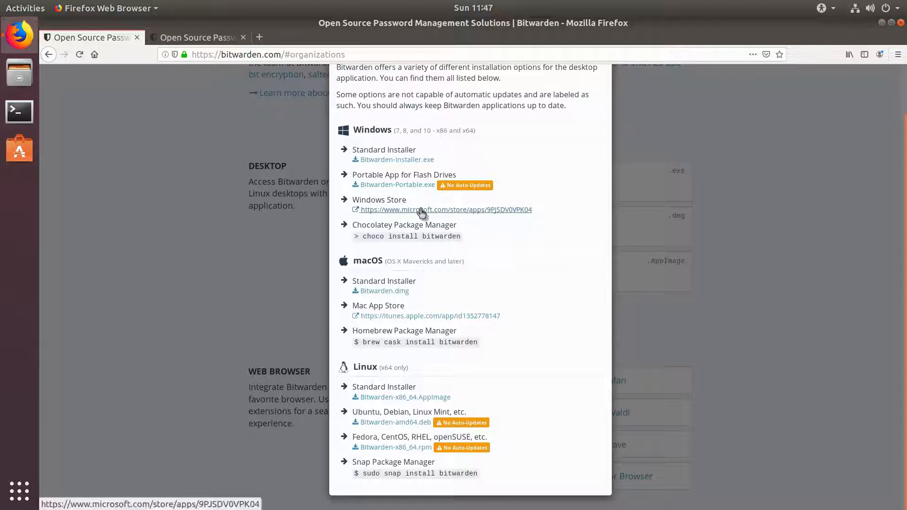
Open Bitwarden's Microsoft Store listing in a new tab, then return to installation options
{"action": "right_click", "coordinate": [444, 210]}
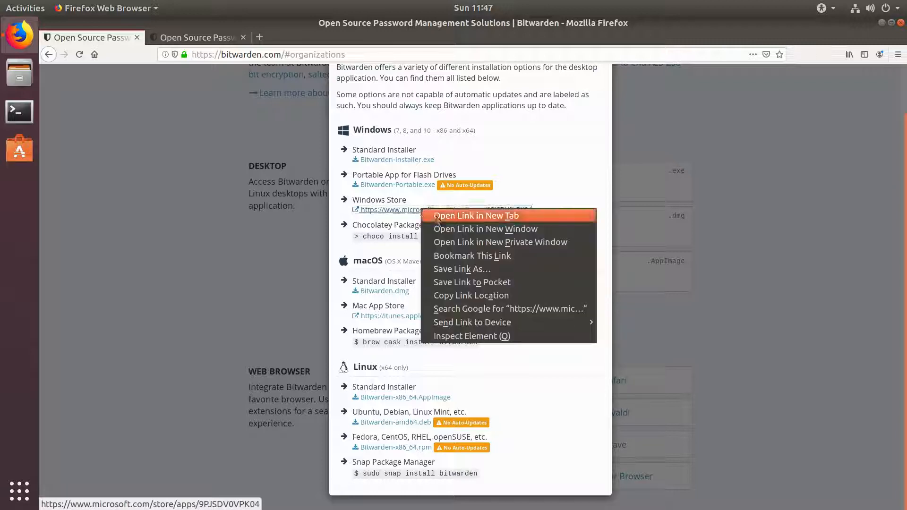
{"action": "left_click", "coordinate": [475, 216]}
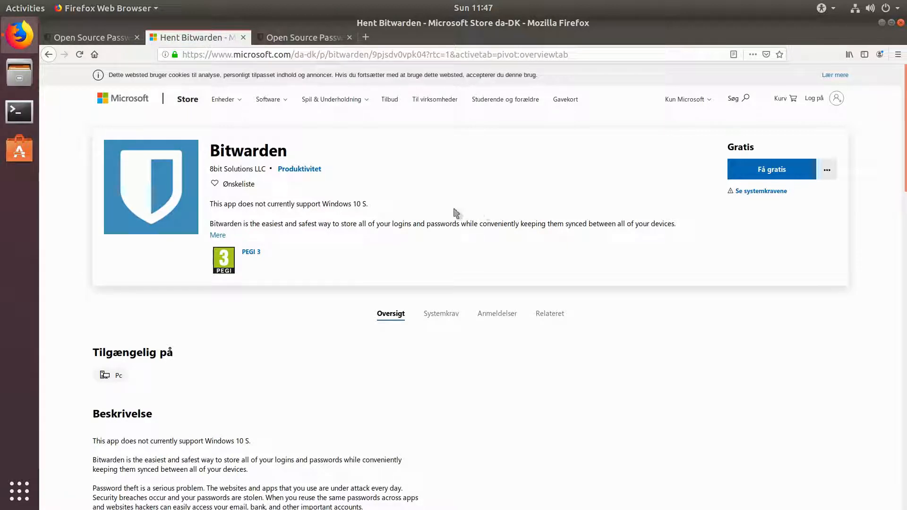
{"action": "left_click", "coordinate": [87, 37]}
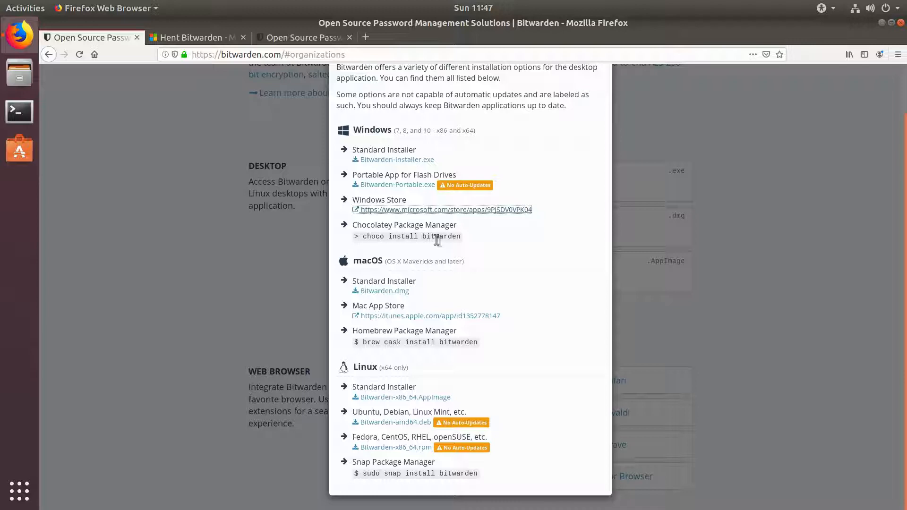
{"action": "mouse_move", "coordinate": [352, 224]}
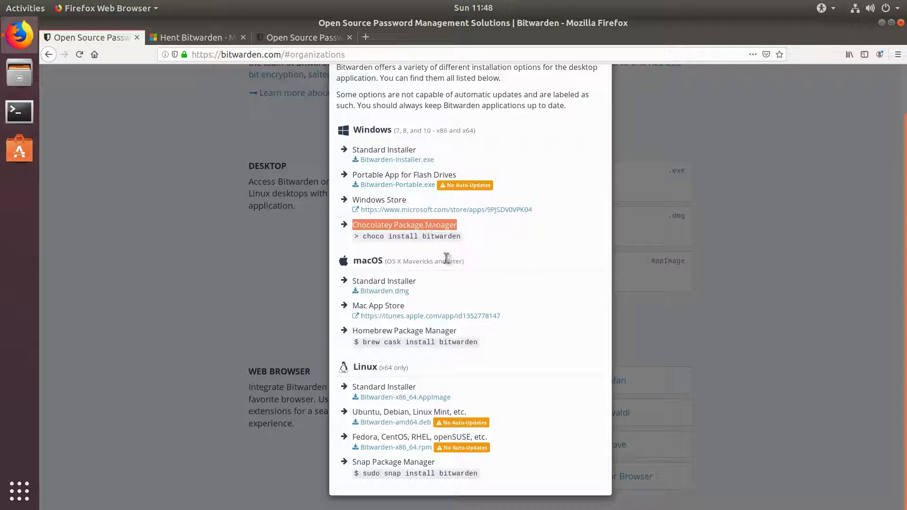
{"action": "mouse_move", "coordinate": [419, 236]}
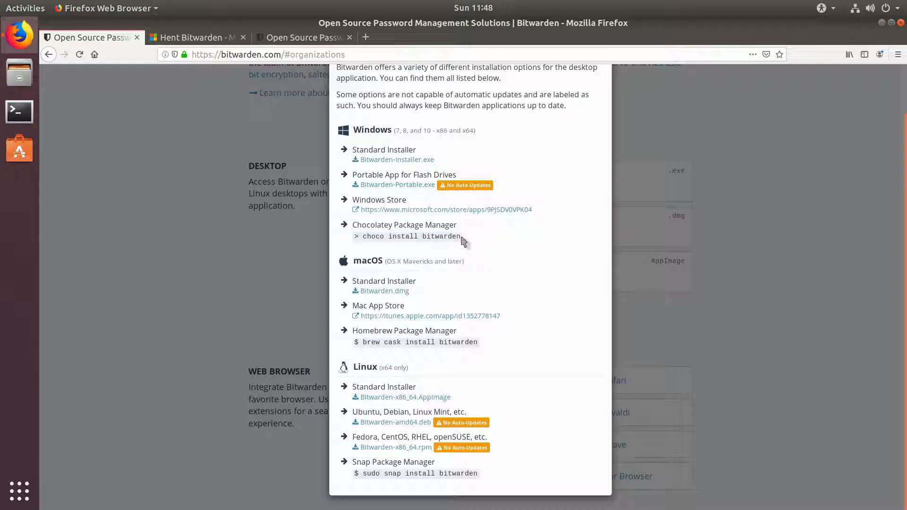
{"action": "mouse_move", "coordinate": [467, 261]}
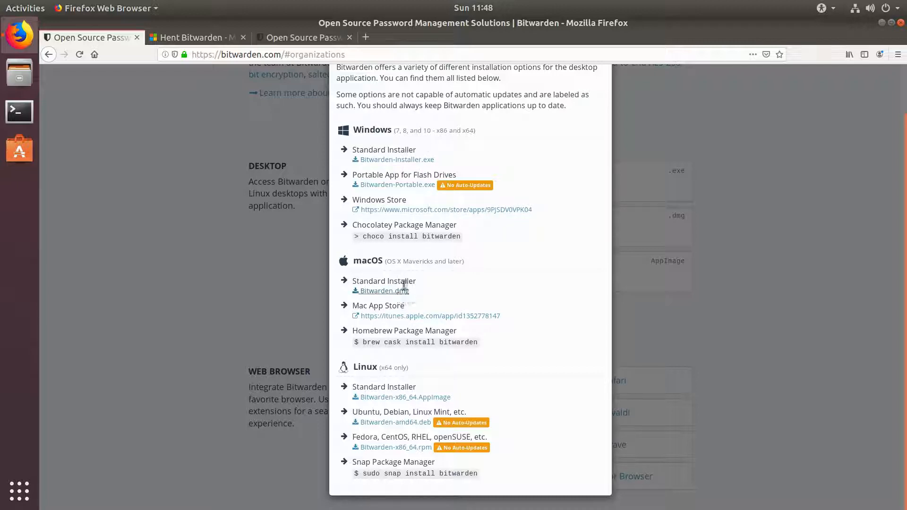
{"action": "mouse_move", "coordinate": [412, 297]}
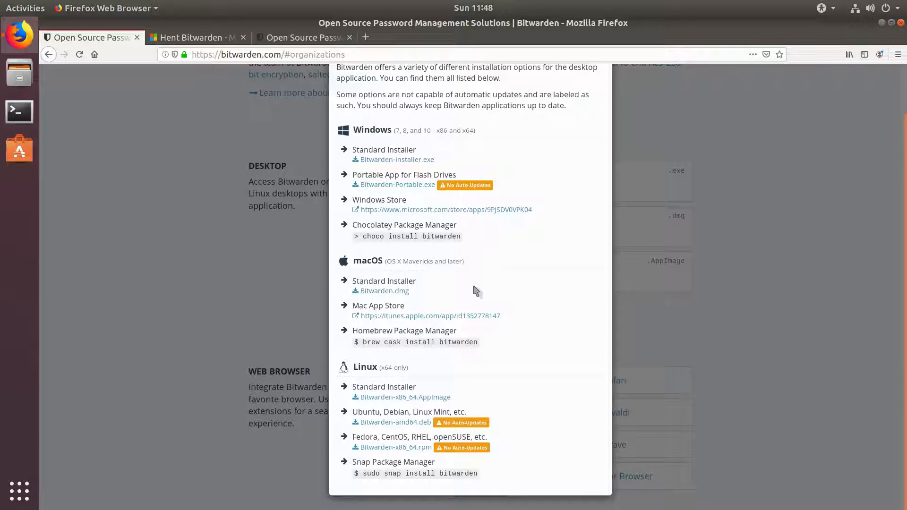
{"action": "mouse_move", "coordinate": [391, 329]}
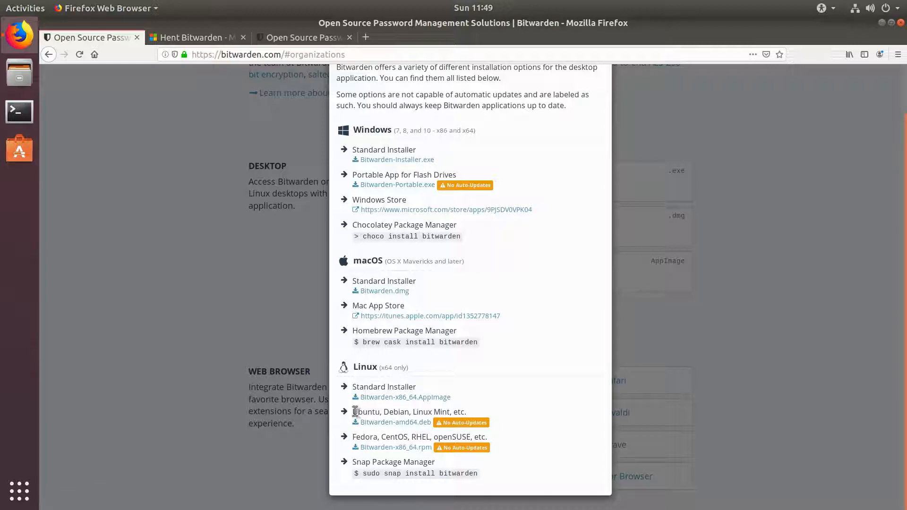
{"action": "double_click", "coordinate": [408, 411]}
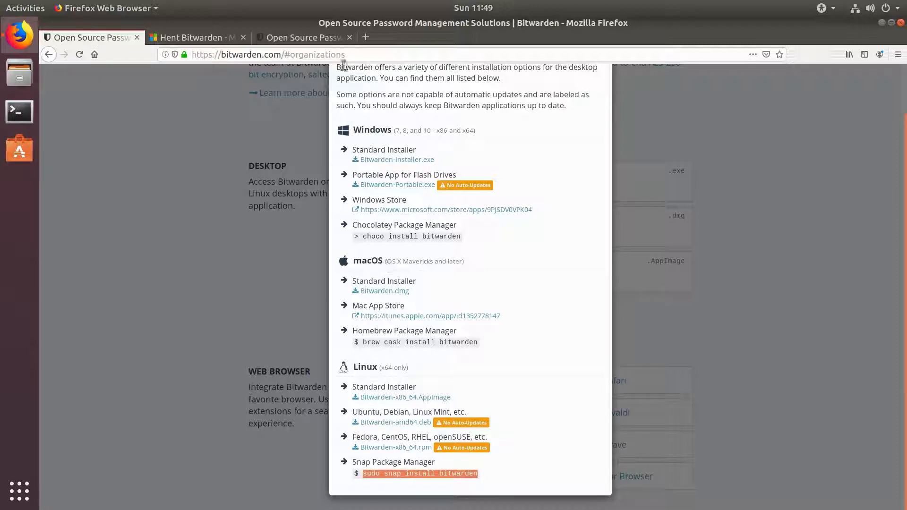
{"action": "mouse_move", "coordinate": [365, 37]}
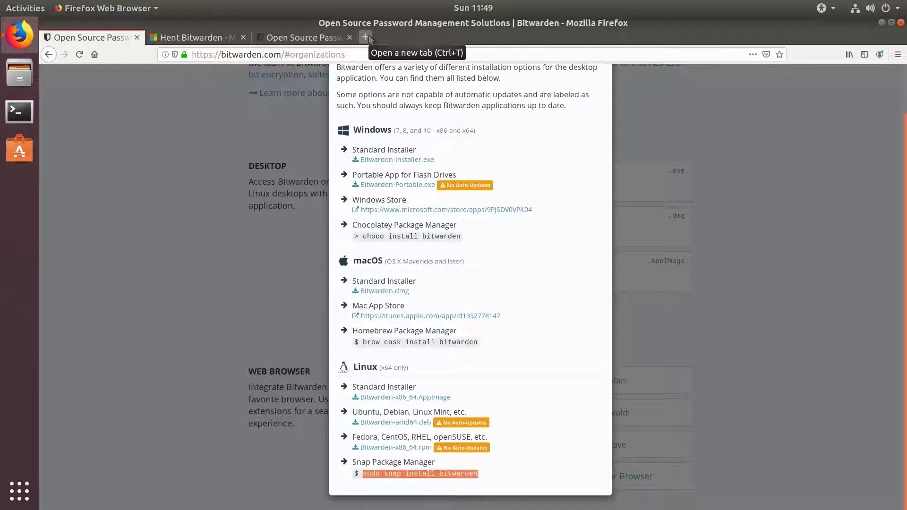
Open flathub.org in a new tab via Google and search its apps for Bitwarden
{"action": "left_click", "coordinate": [365, 37]}
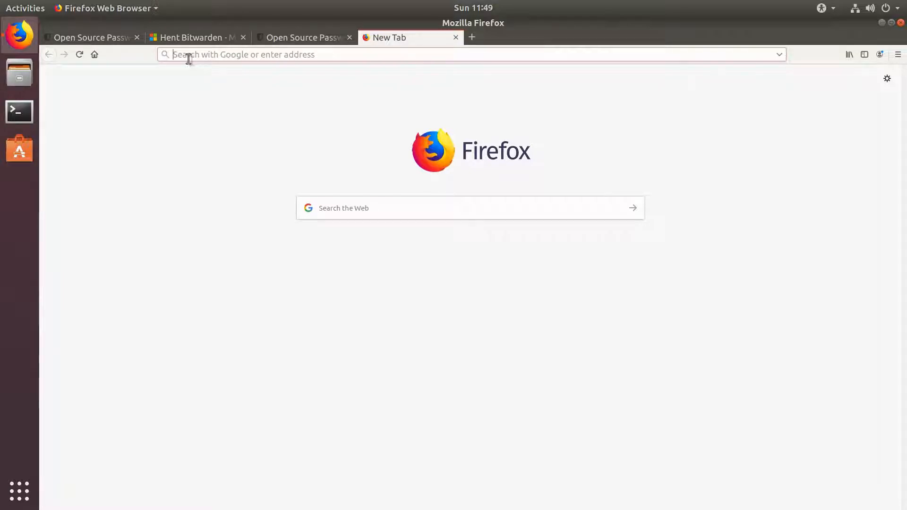
{"action": "type", "text": "flathub&ie=utf-8&oe=utf-8"}
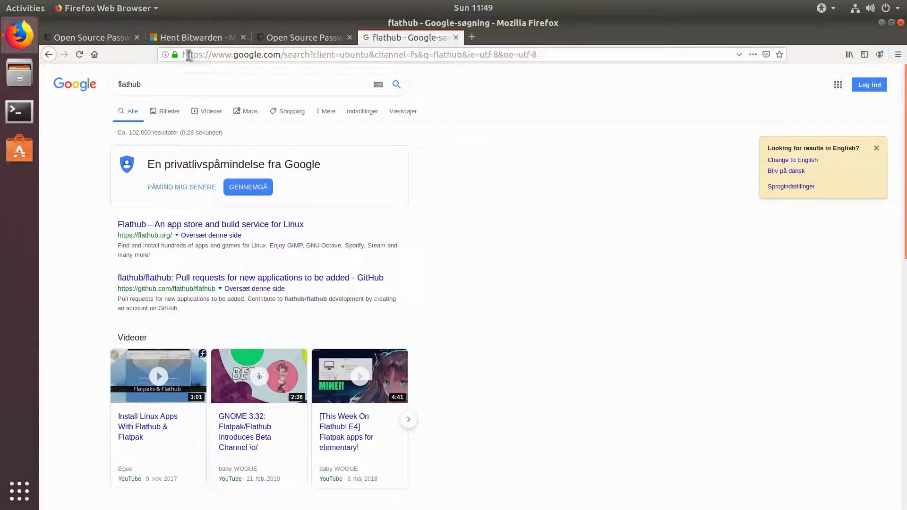
{"action": "left_click", "coordinate": [210, 224]}
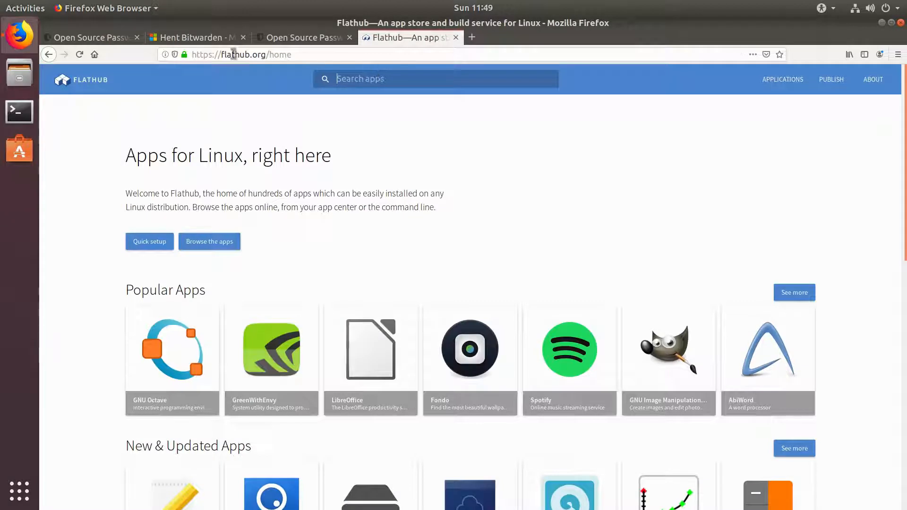
{"action": "left_click", "coordinate": [89, 37]}
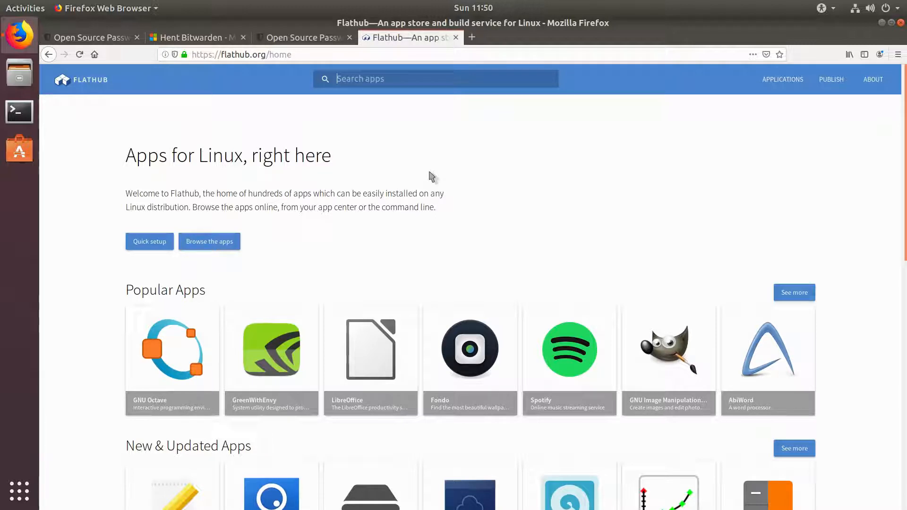
{"action": "type", "text": "bite"}
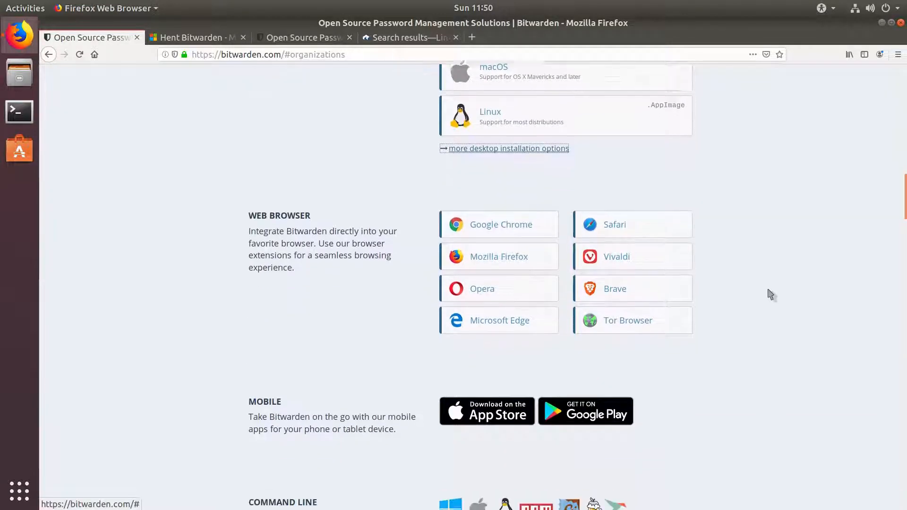
{"action": "scroll", "scroll_direction": "down", "scroll_amount": 3}
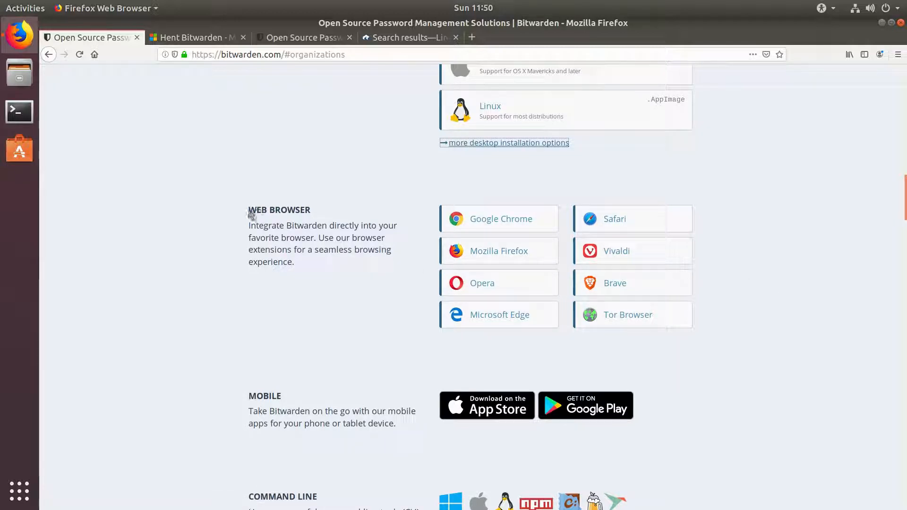
{"action": "double_click", "coordinate": [279, 209]}
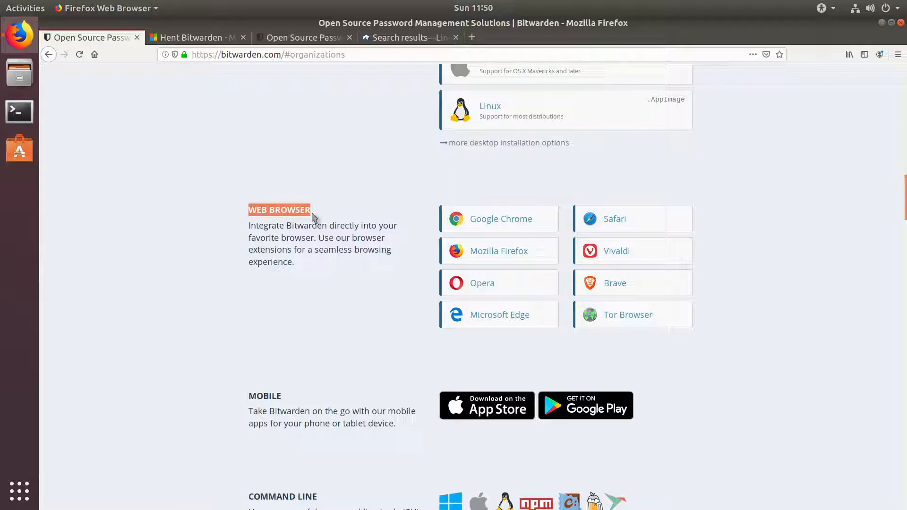
{"action": "mouse_move", "coordinate": [413, 240]}
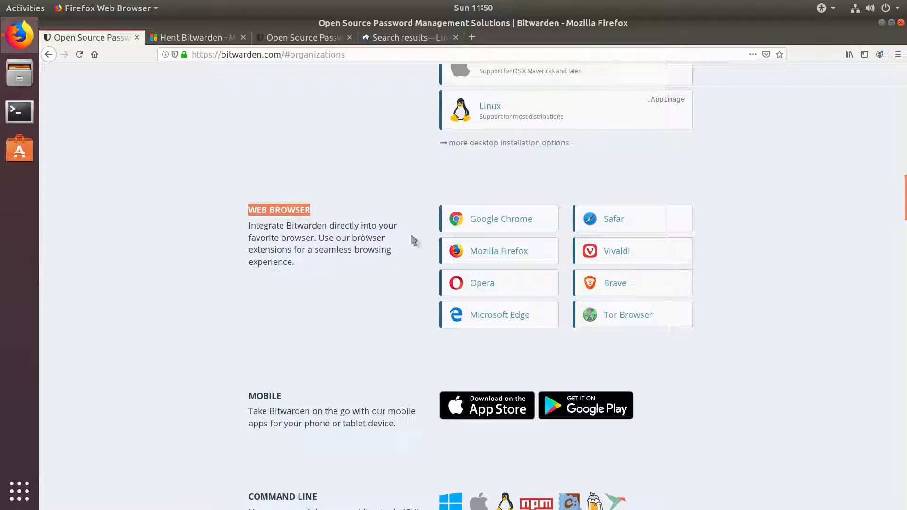
{"action": "mouse_move", "coordinate": [599, 216]}
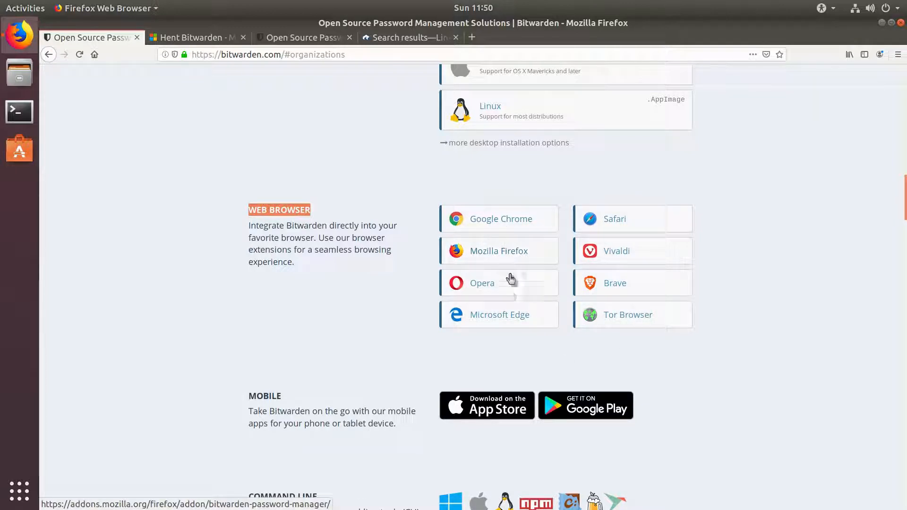
{"action": "mouse_move", "coordinate": [512, 330]}
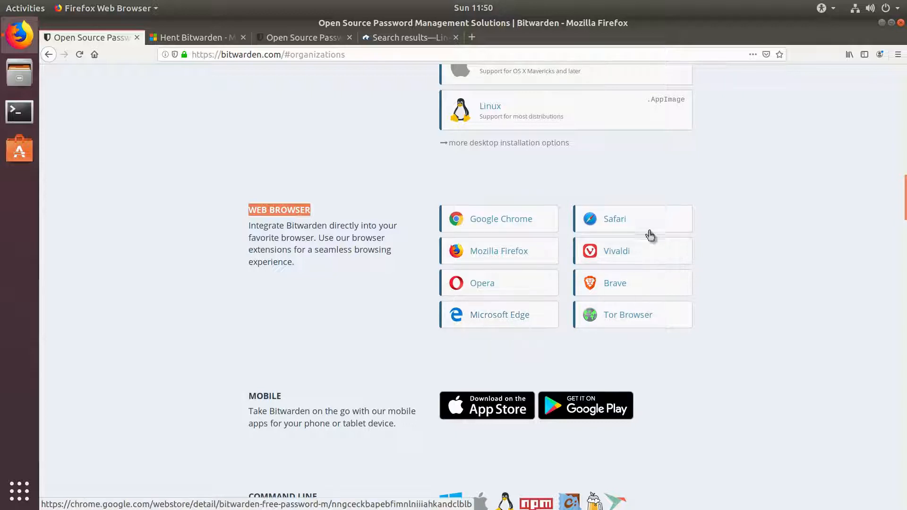
{"action": "mouse_move", "coordinate": [635, 258]}
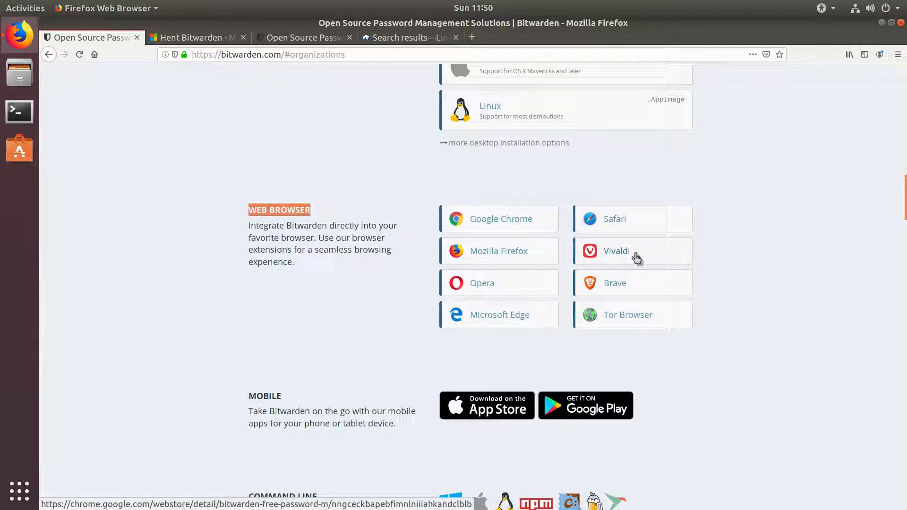
{"action": "mouse_move", "coordinate": [729, 275]}
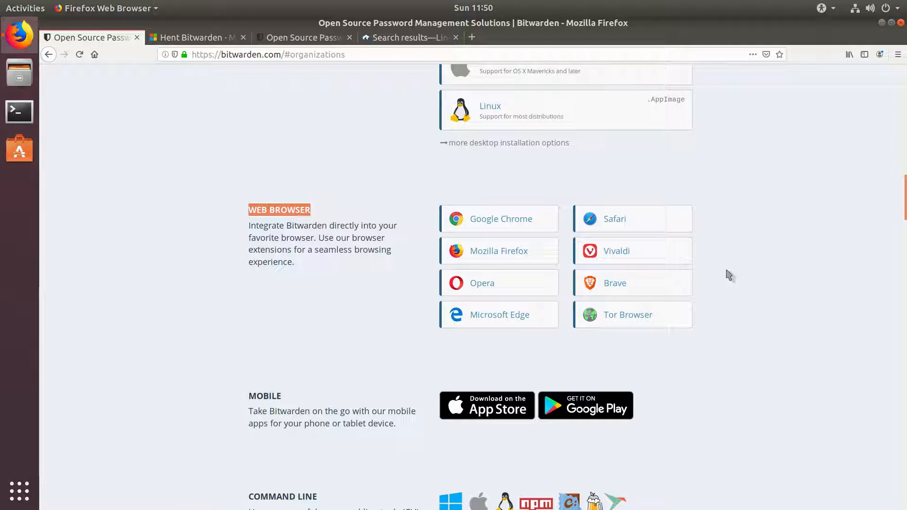
Scroll past the browser extensions to the Mobile, Command Line and Web sections
{"action": "scroll", "scroll_direction": "down", "scroll_amount": 3}
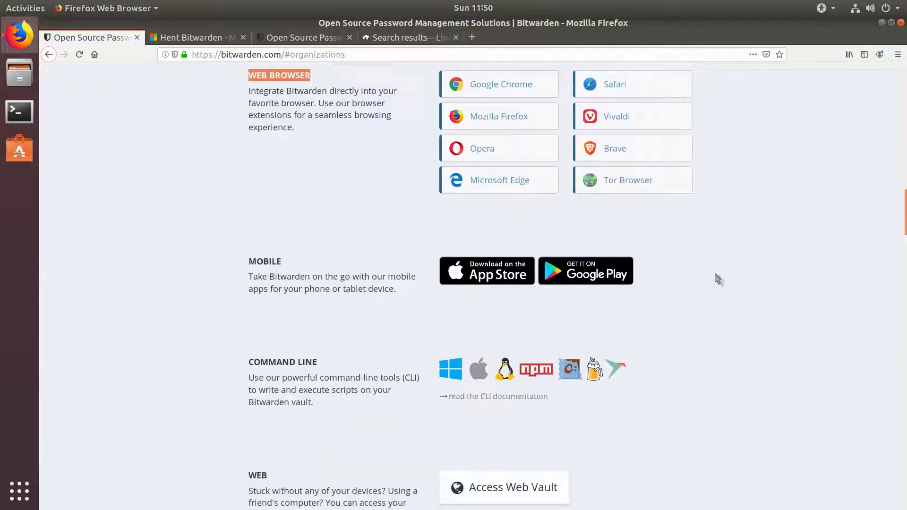
{"action": "mouse_move", "coordinate": [516, 121]}
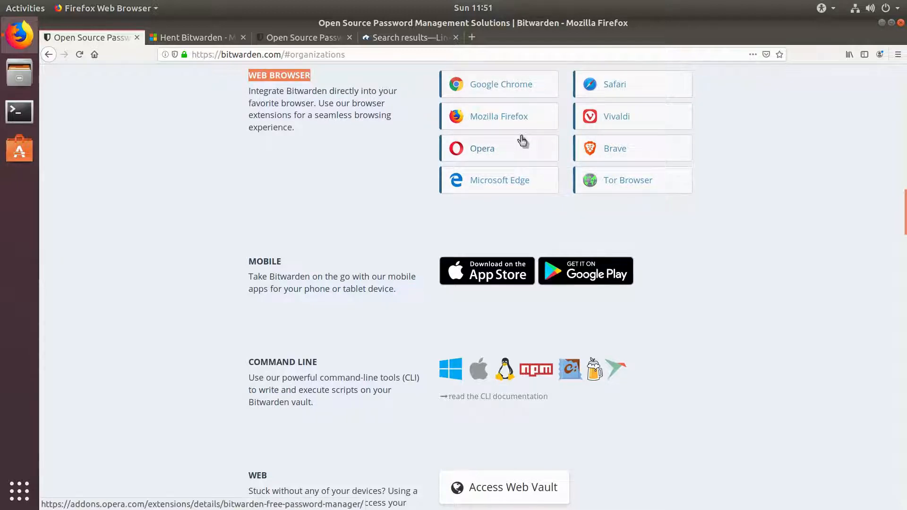
{"action": "scroll", "scroll_direction": "down", "scroll_amount": 3}
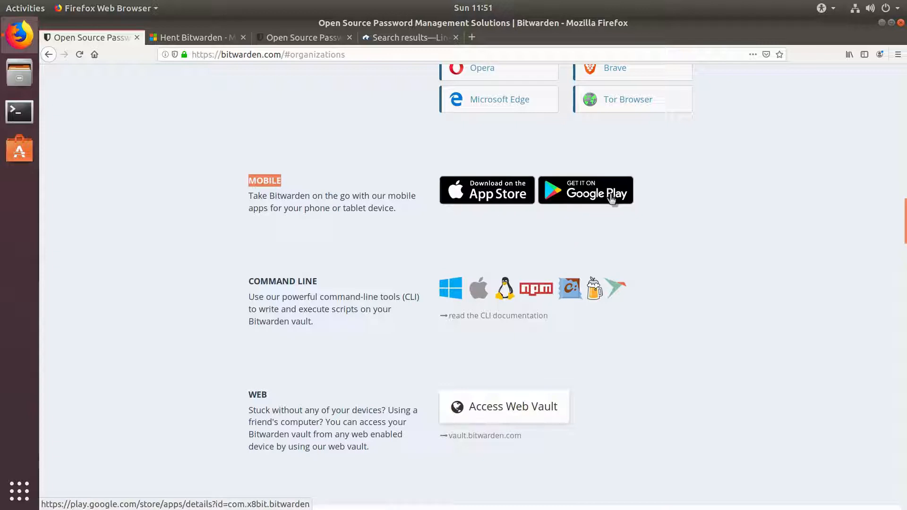
{"action": "mouse_move", "coordinate": [660, 235]}
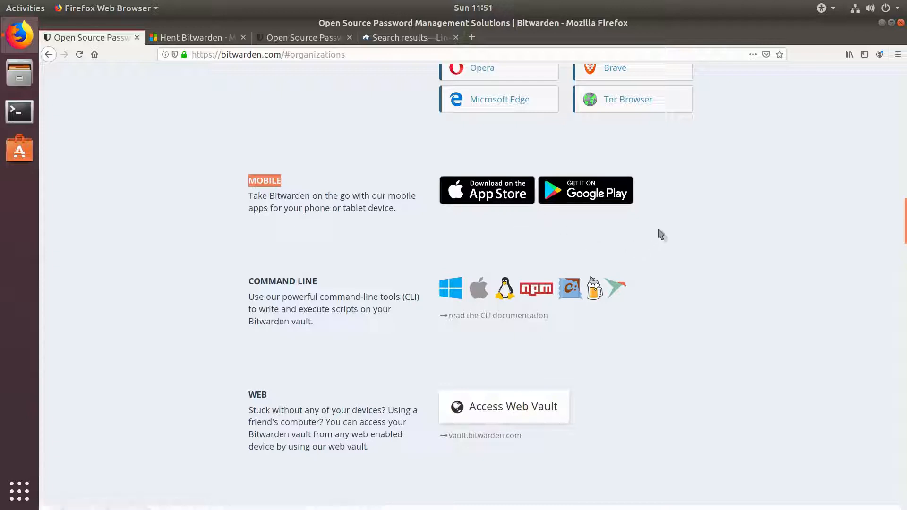
{"action": "mouse_move", "coordinate": [586, 189]}
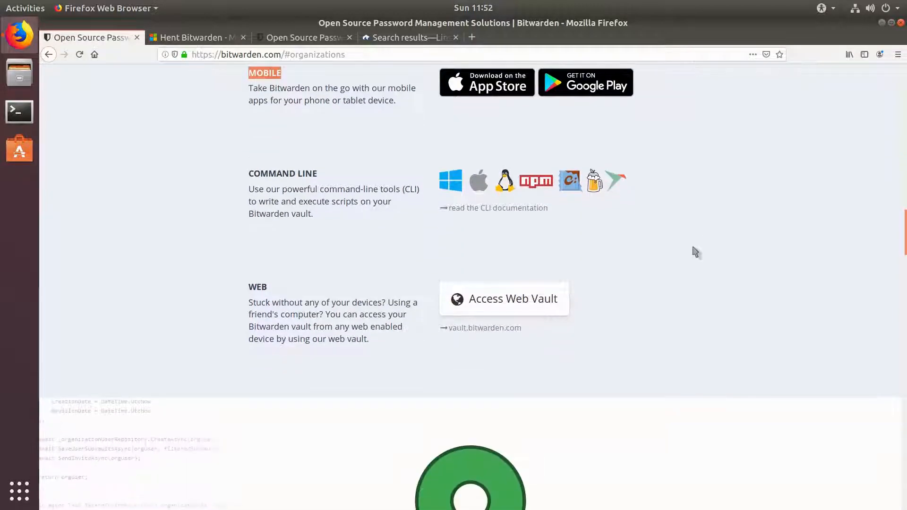
Open the vault.bitwarden.com login page in a new tab, then return to bitwarden.com
{"action": "scroll", "scroll_direction": "down", "scroll_amount": 3}
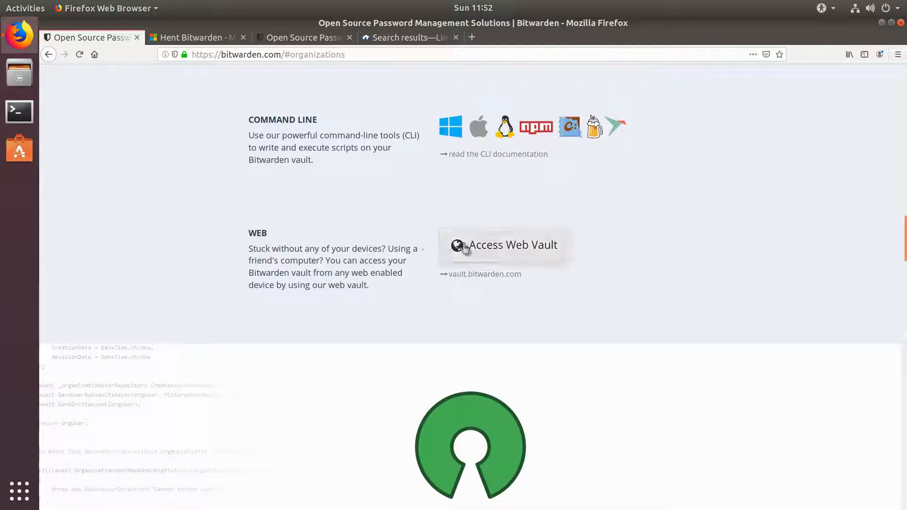
{"action": "mouse_move", "coordinate": [506, 255]}
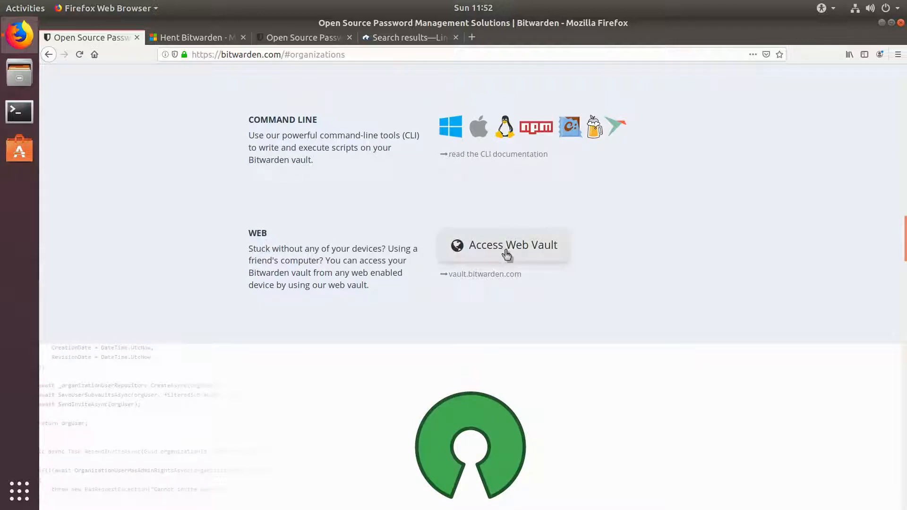
{"action": "mouse_move", "coordinate": [484, 274]}
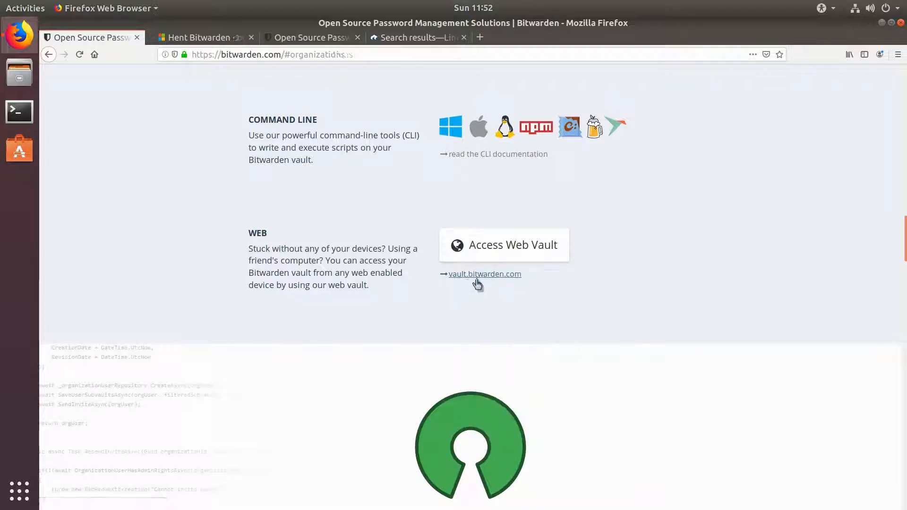
{"action": "left_click", "coordinate": [484, 274]}
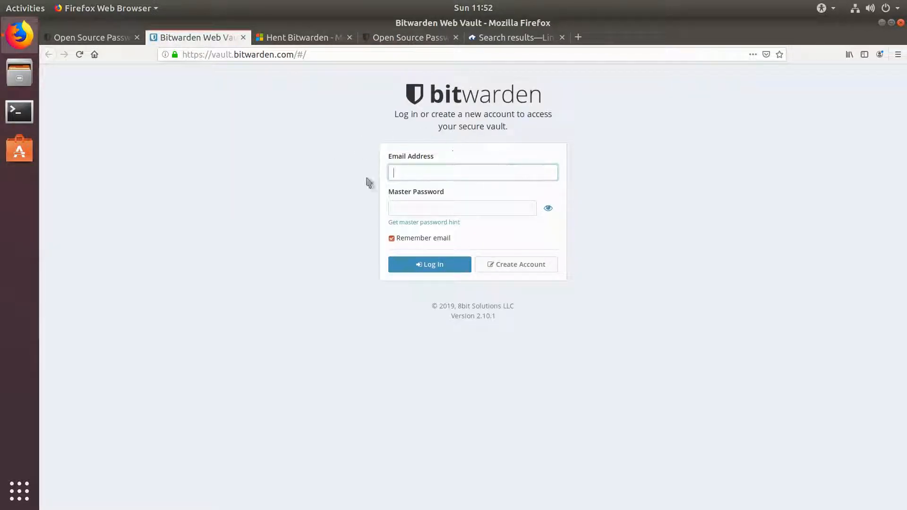
{"action": "left_click", "coordinate": [429, 265]}
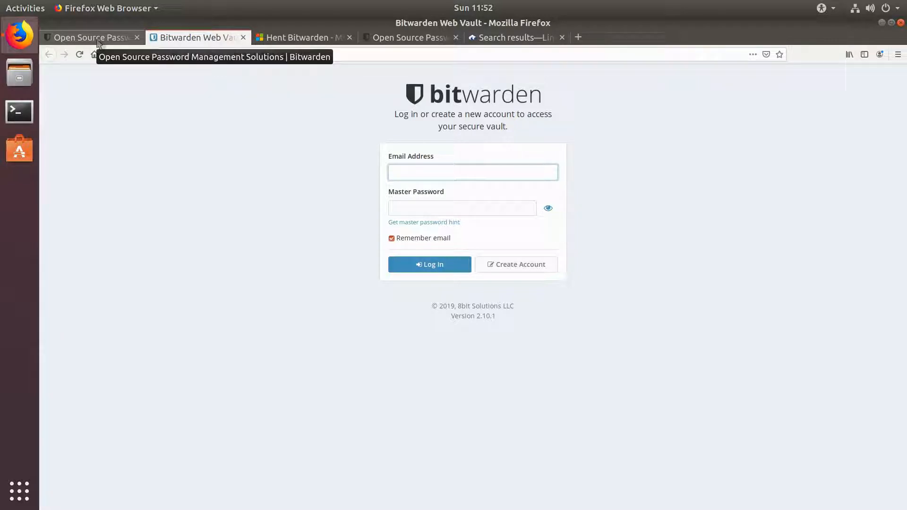
{"action": "left_click", "coordinate": [90, 37]}
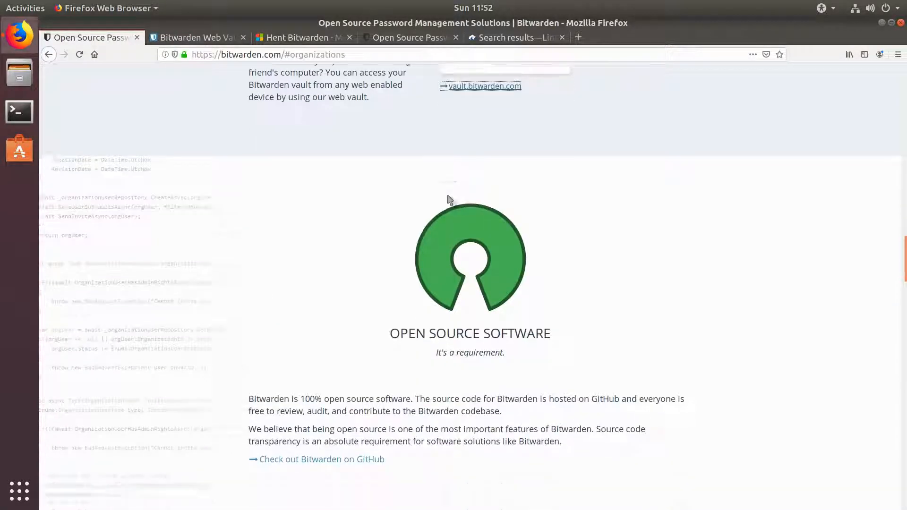
Scroll to Code Repositories and open Bitwarden's Web repository on GitHub in a new tab
{"action": "scroll", "scroll_direction": "down", "scroll_amount": 3}
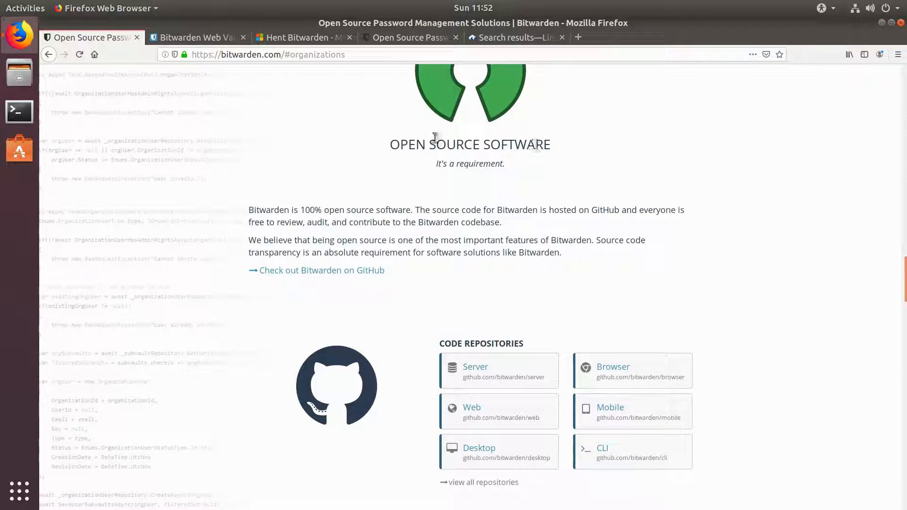
{"action": "scroll", "scroll_direction": "down", "scroll_amount": 3}
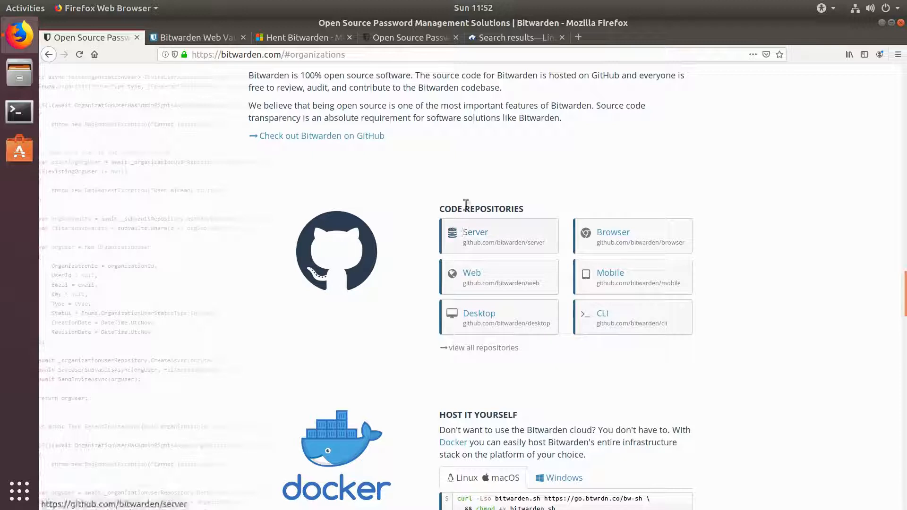
{"action": "mouse_move", "coordinate": [507, 247]}
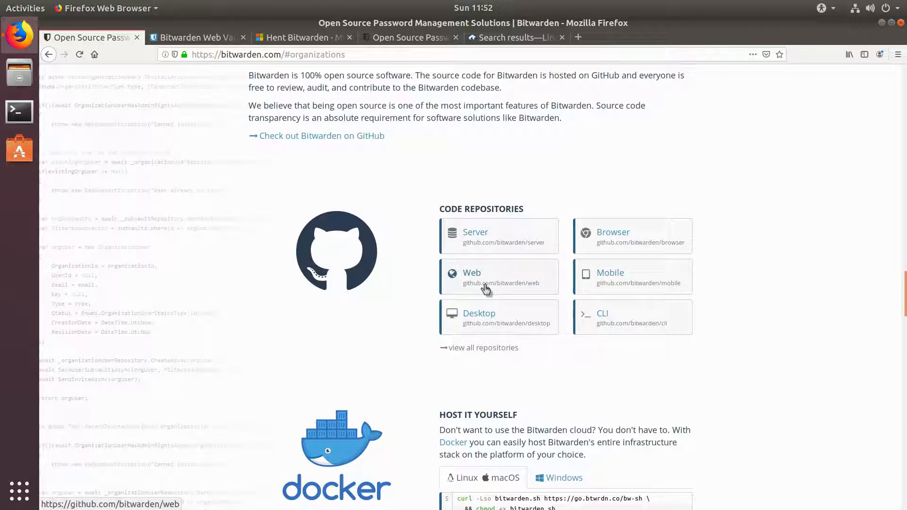
{"action": "left_click", "coordinate": [499, 277]}
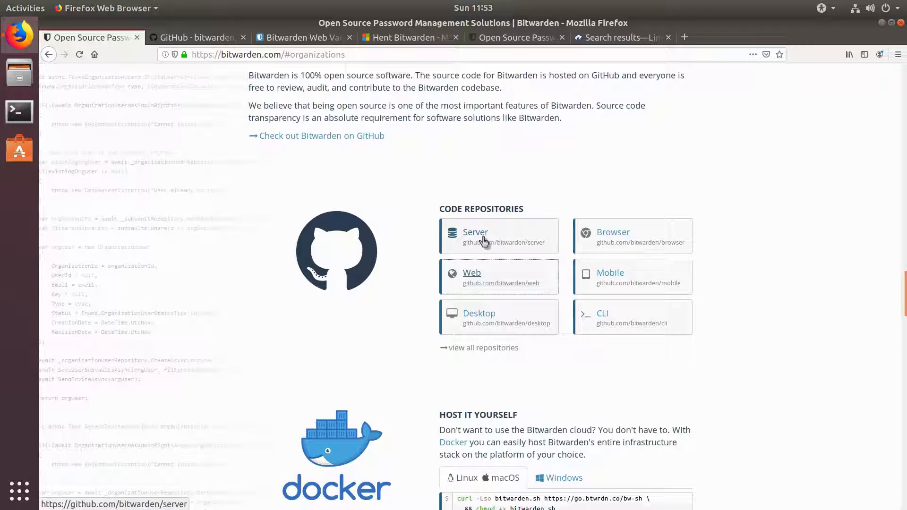
{"action": "mouse_move", "coordinate": [634, 256]}
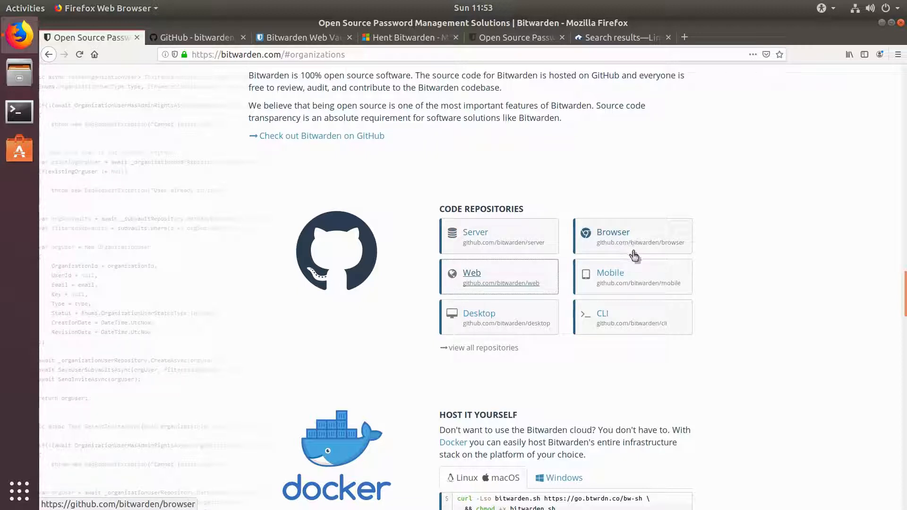
{"action": "mouse_move", "coordinate": [632, 243]}
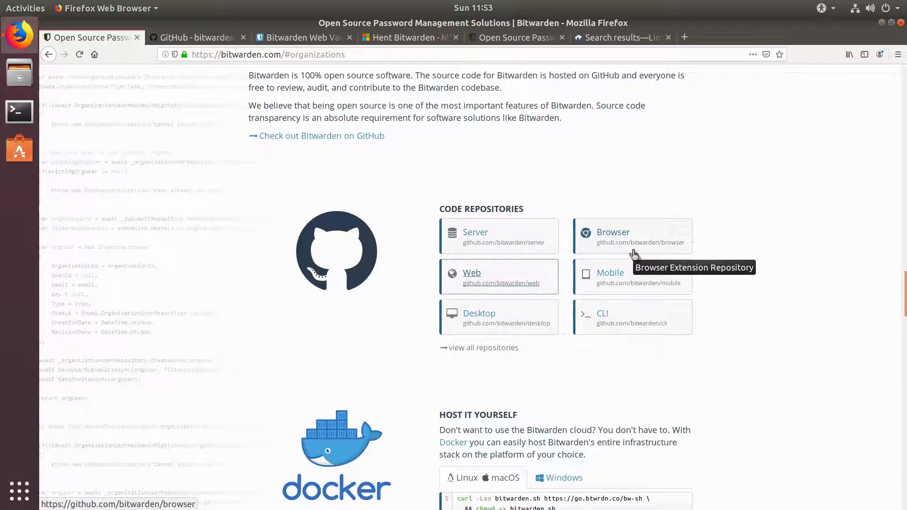
{"action": "mouse_move", "coordinate": [516, 335]}
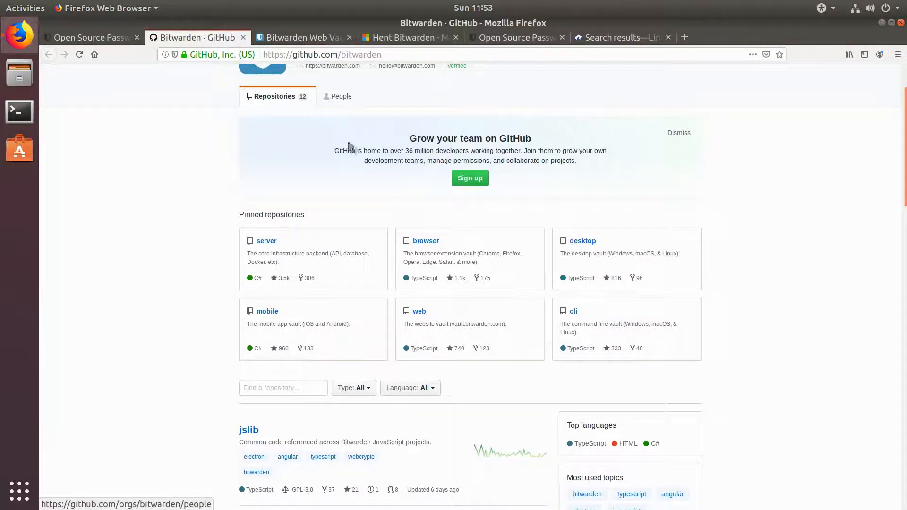
Browse Bitwarden's pinned GitHub repositories, then return to the bitwarden.com tab
{"action": "scroll", "scroll_direction": "down", "scroll_amount": 3}
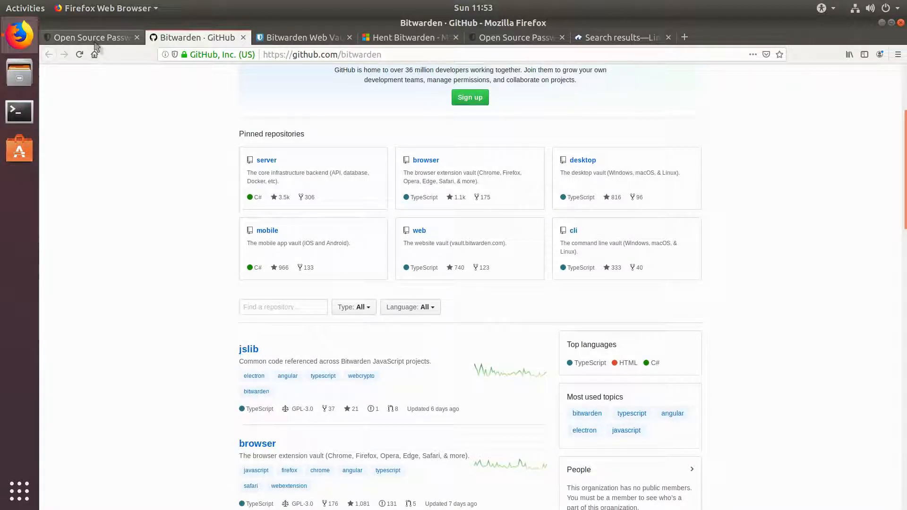
{"action": "left_click", "coordinate": [90, 37]}
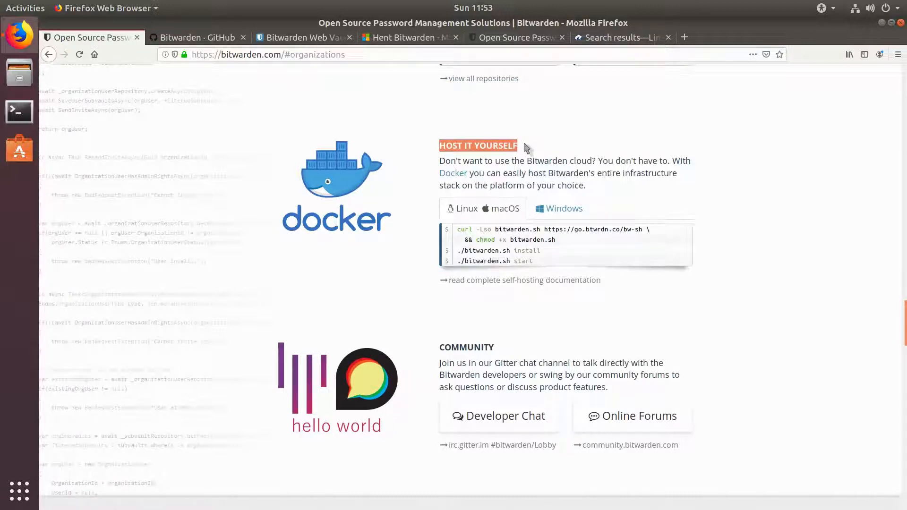
Scroll to the Host It Yourself section showing the Docker install commands
{"action": "scroll", "scroll_direction": "down", "scroll_amount": 3}
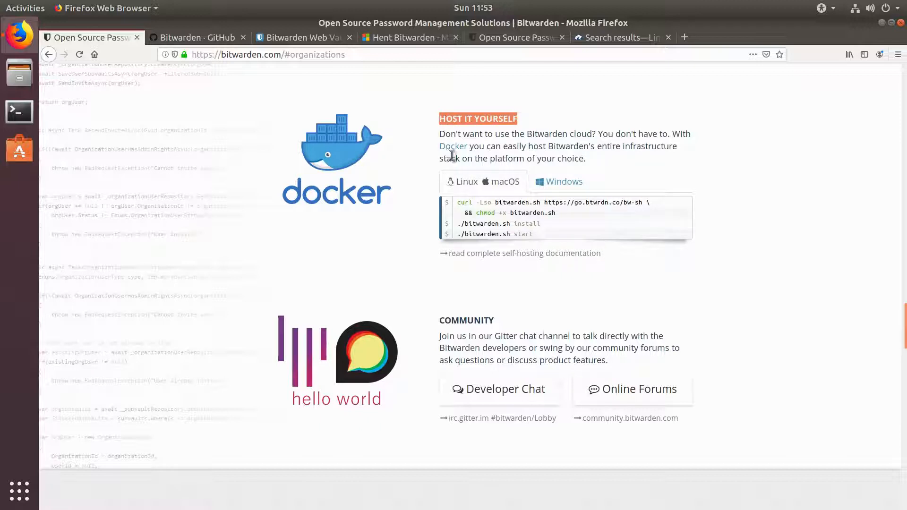
{"action": "mouse_move", "coordinate": [453, 146]}
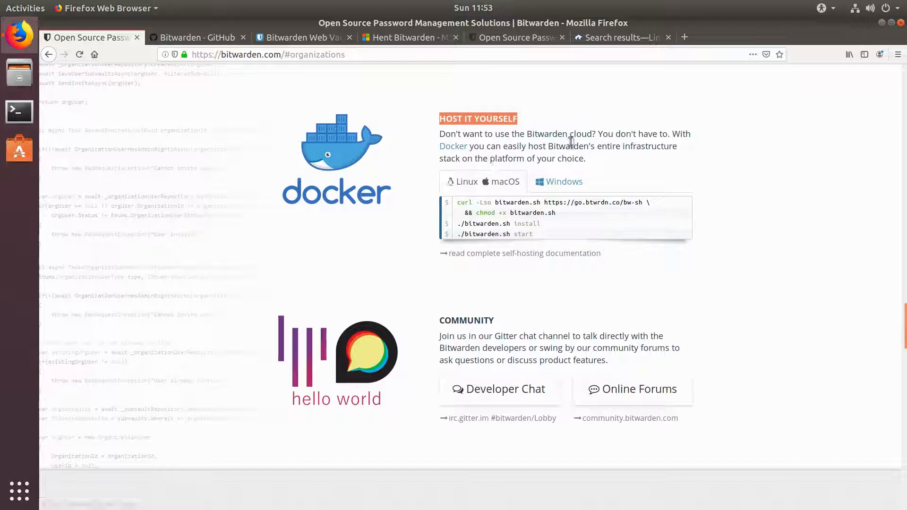
{"action": "mouse_move", "coordinate": [477, 191]}
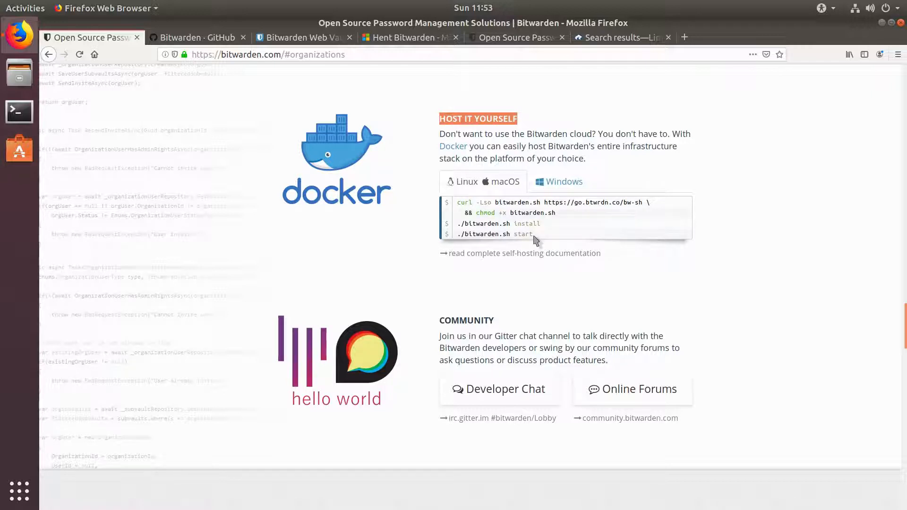
Scroll past Community to the Free and $10-per-year Premium personal plans
{"action": "scroll", "scroll_direction": "down", "scroll_amount": 3}
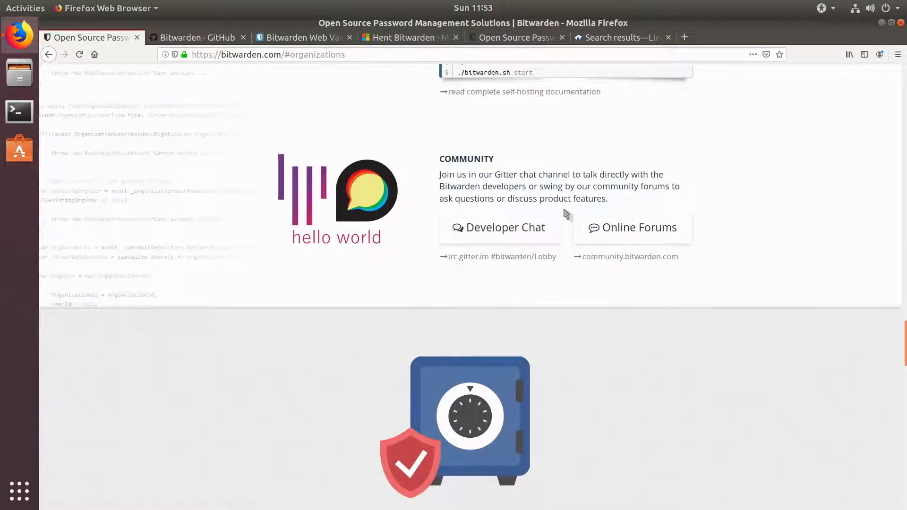
{"action": "mouse_move", "coordinate": [405, 198]}
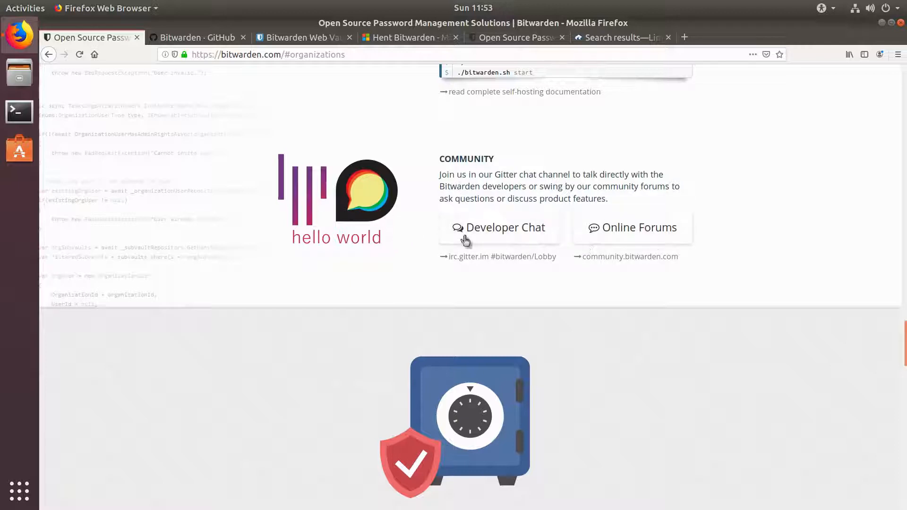
{"action": "scroll", "scroll_direction": "down", "scroll_amount": 3}
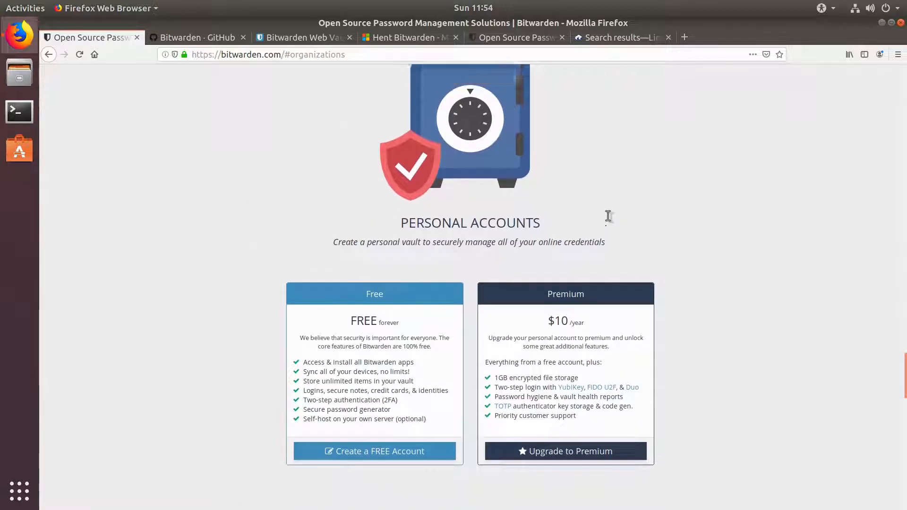
{"action": "scroll", "scroll_direction": "down", "scroll_amount": 3}
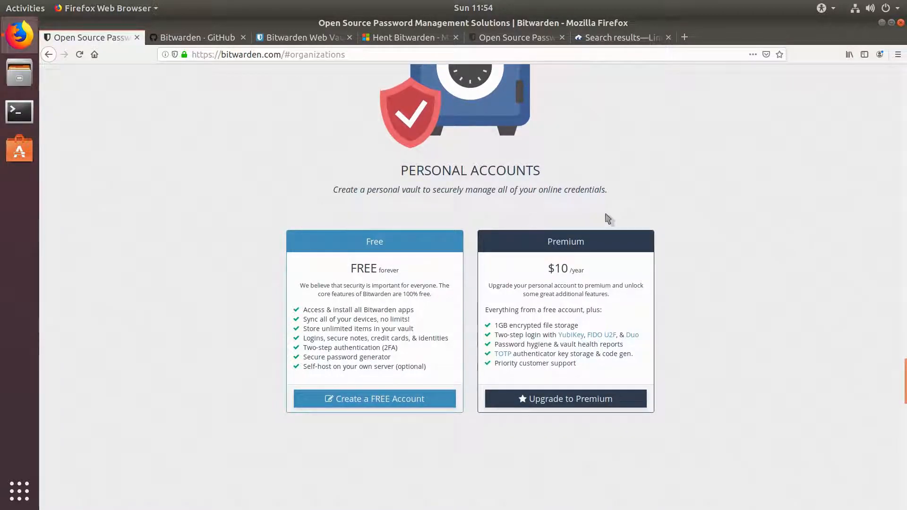
{"action": "scroll", "scroll_direction": "down", "scroll_amount": 3}
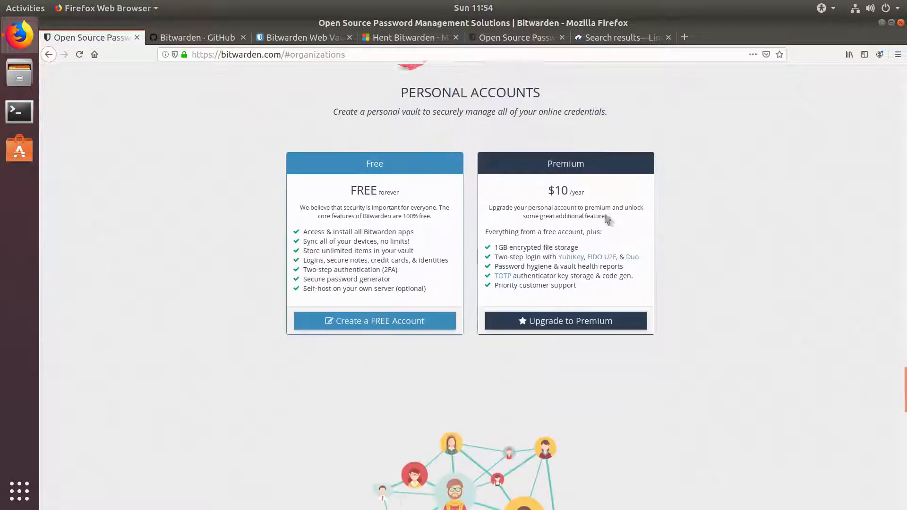
{"action": "scroll", "scroll_direction": "down", "scroll_amount": 3}
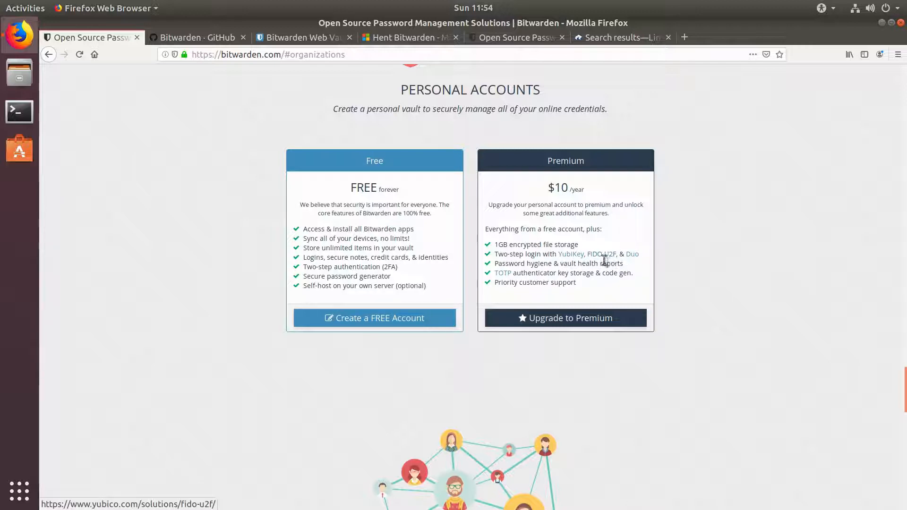
{"action": "mouse_move", "coordinate": [631, 255]}
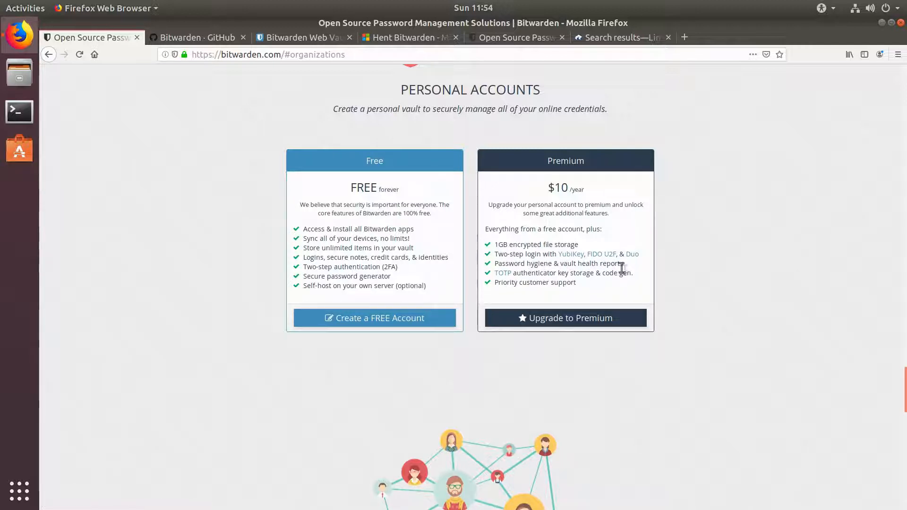
{"action": "mouse_move", "coordinate": [502, 273]}
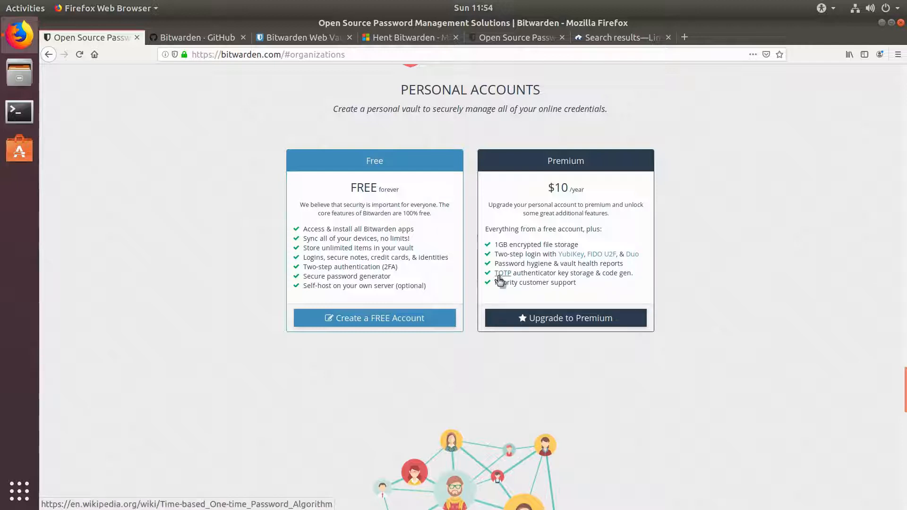
{"action": "mouse_move", "coordinate": [605, 283]}
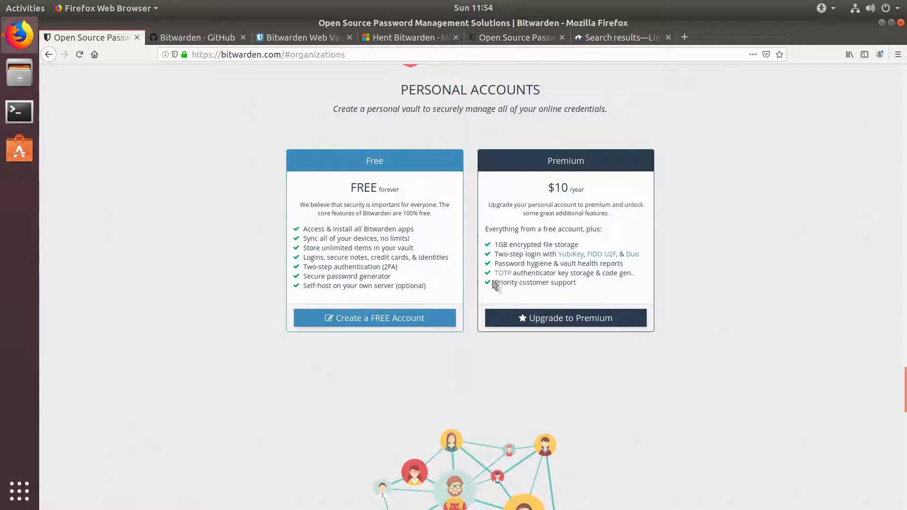
{"action": "mouse_move", "coordinate": [677, 316]}
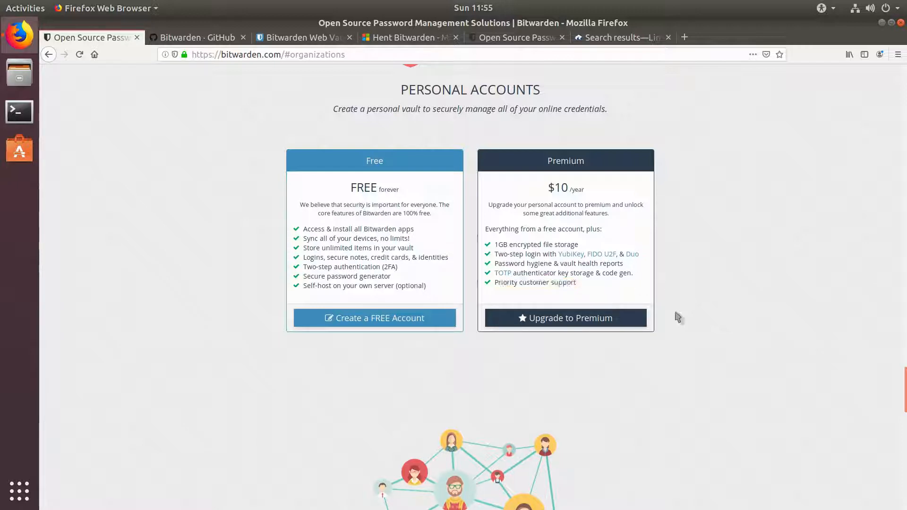
Scroll past the organization plans to the Sharing-to-Priority Support feature list
{"action": "scroll", "scroll_direction": "down", "scroll_amount": 3}
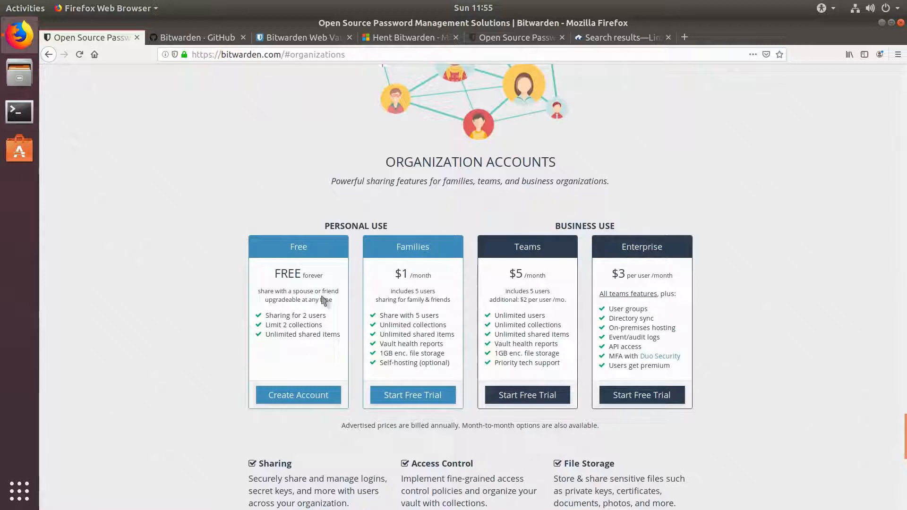
{"action": "scroll", "scroll_direction": "down", "scroll_amount": 3}
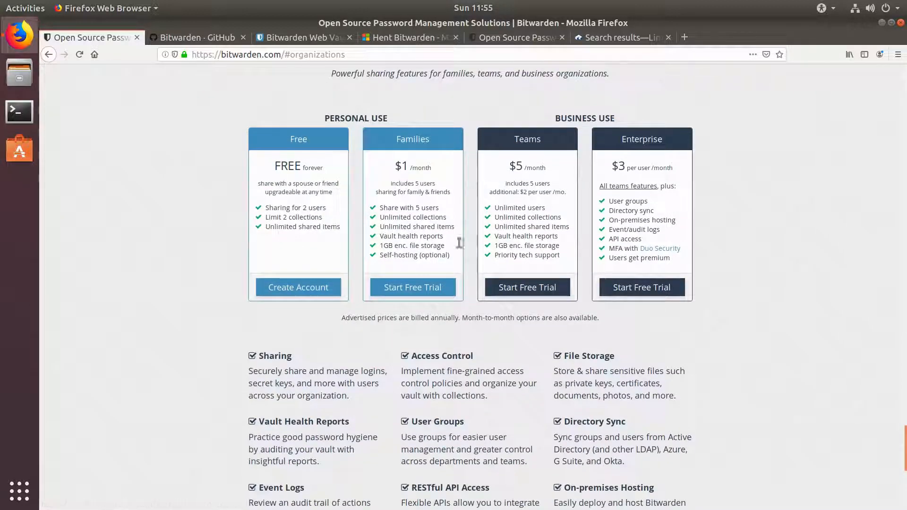
{"action": "scroll", "scroll_direction": "down", "scroll_amount": 3}
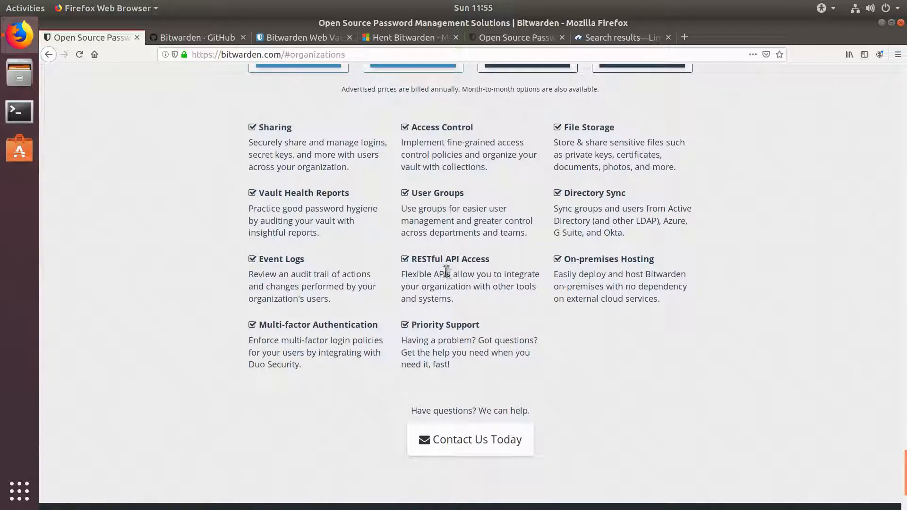
Scroll to the footer links, then back up to the 'Solve your password management problems' hero
{"action": "scroll", "scroll_direction": "down", "scroll_amount": 3}
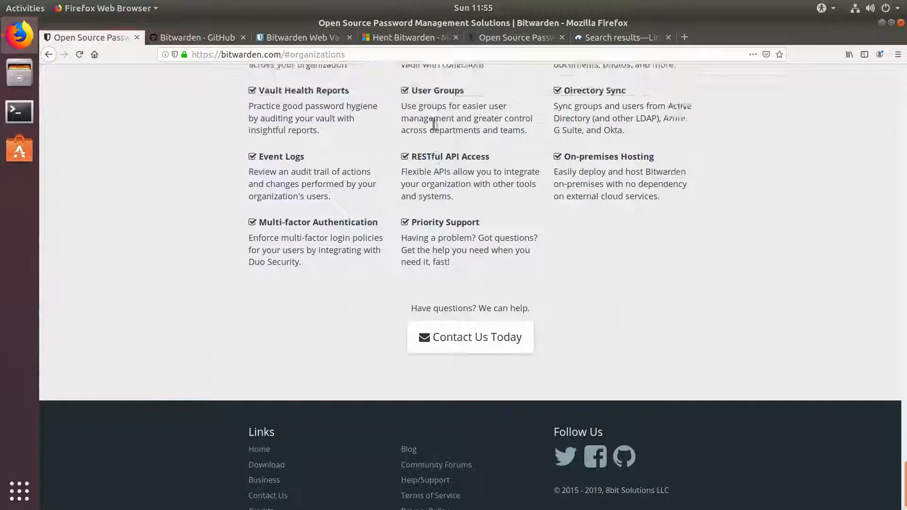
{"action": "scroll", "scroll_direction": "up", "scroll_amount": 3}
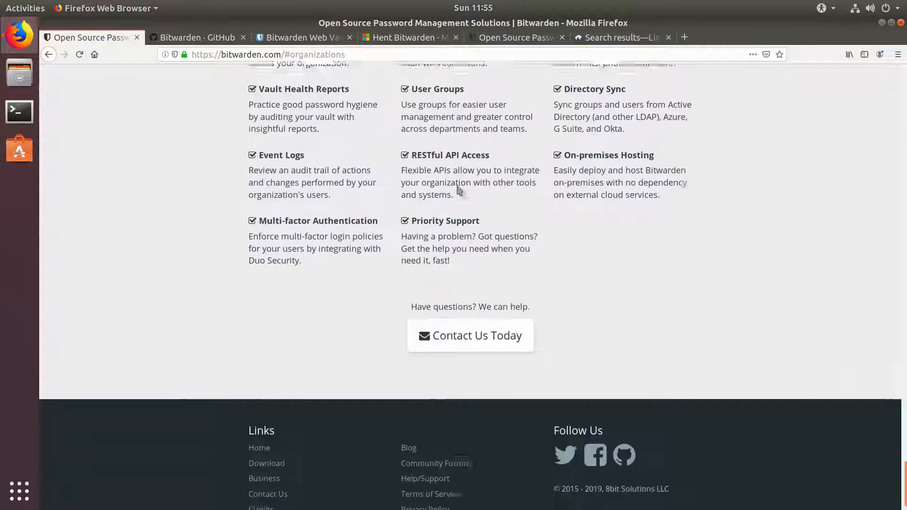
{"action": "scroll", "scroll_direction": "down", "scroll_amount": 3}
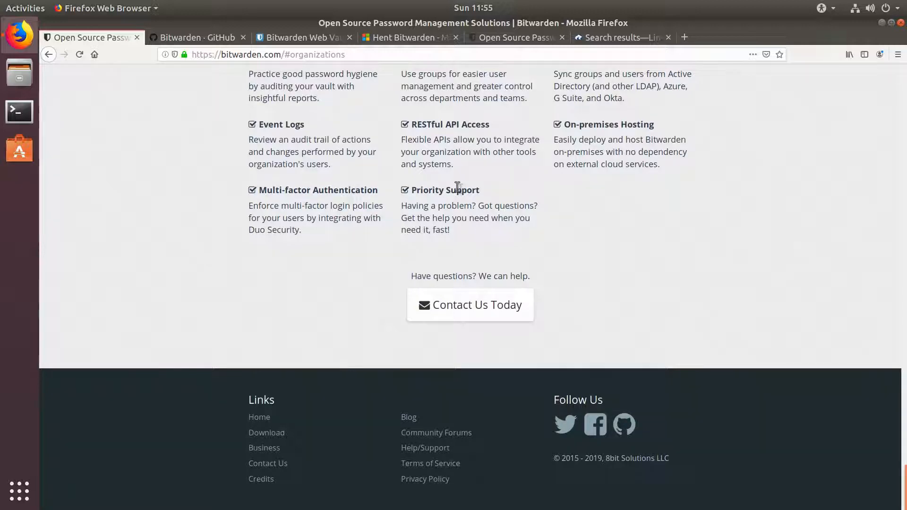
{"action": "double_click", "coordinate": [570, 458]}
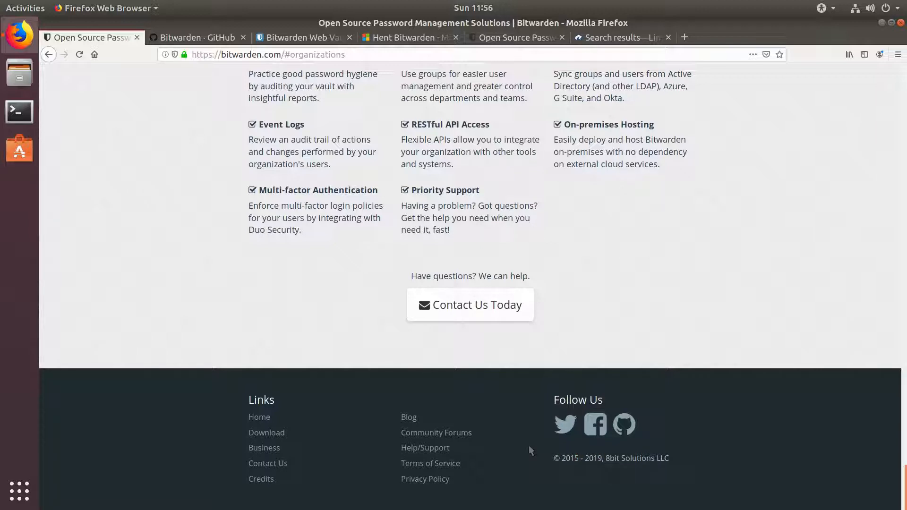
{"action": "scroll", "scroll_direction": "up", "scroll_amount": 3}
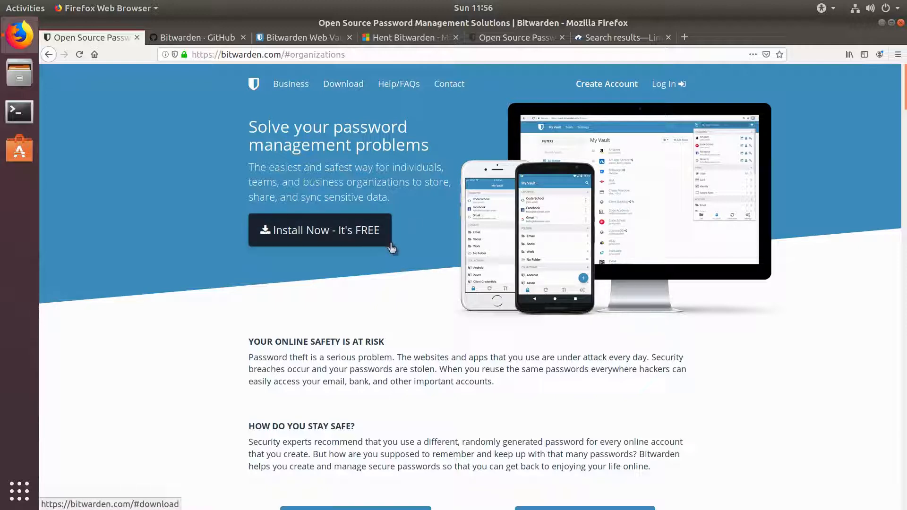
{"action": "mouse_move", "coordinate": [437, 300]}
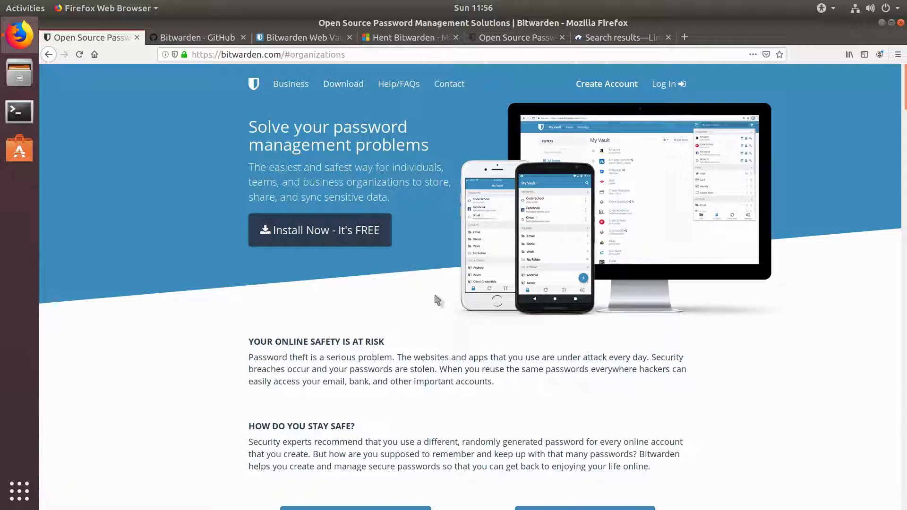
{"action": "mouse_move", "coordinate": [435, 295]}
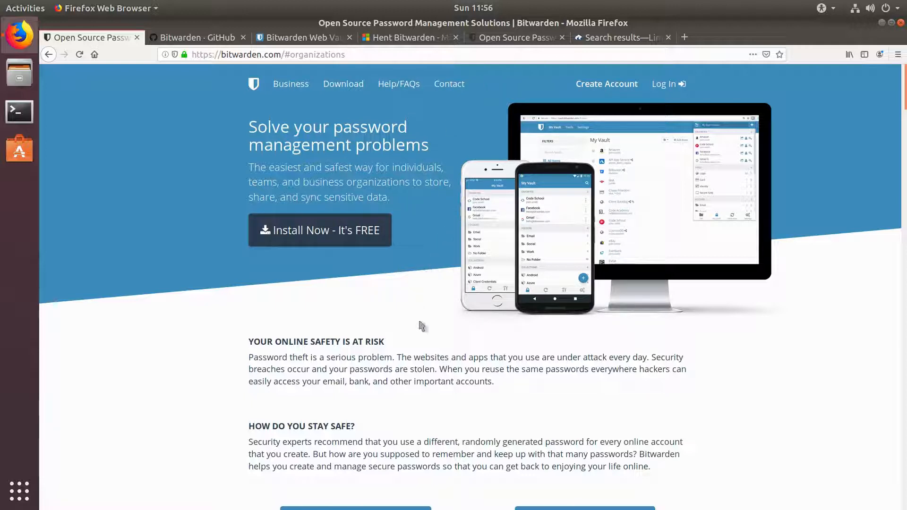
{"action": "mouse_move", "coordinate": [464, 328]}
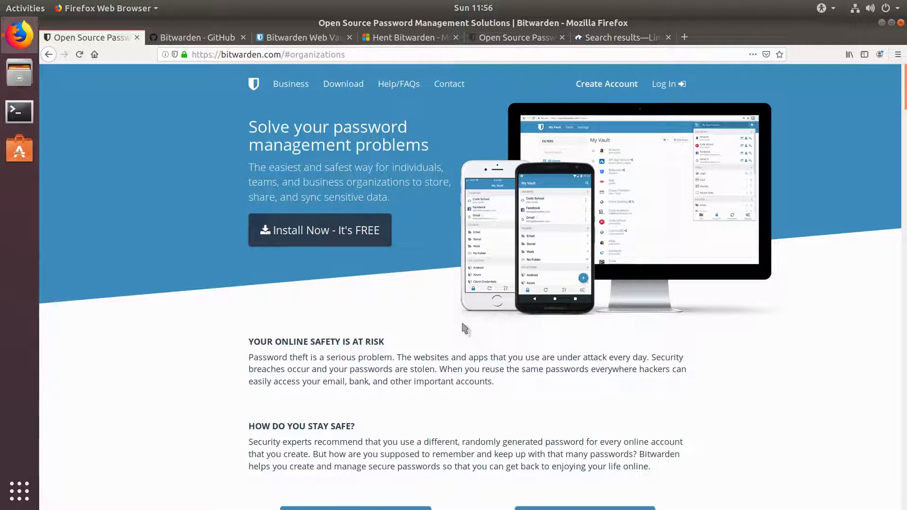
{"action": "mouse_move", "coordinate": [380, 158]}
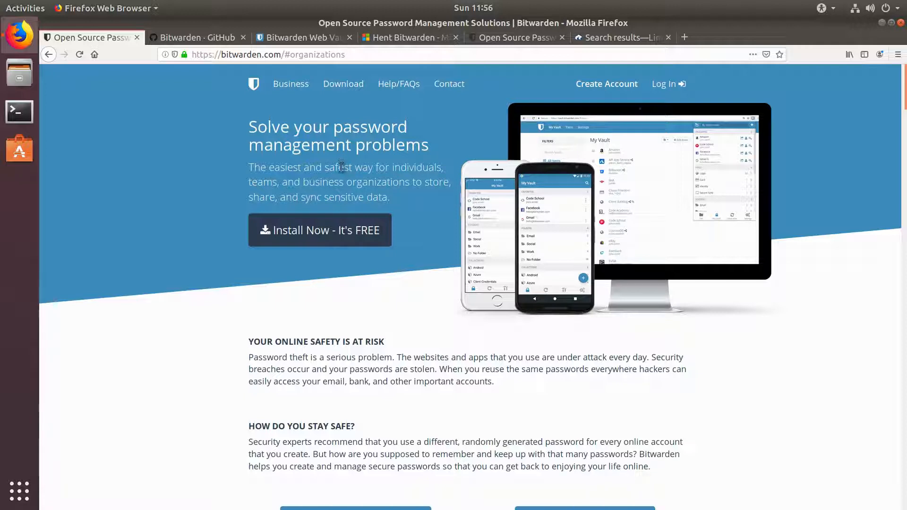
{"action": "mouse_move", "coordinate": [814, 124]}
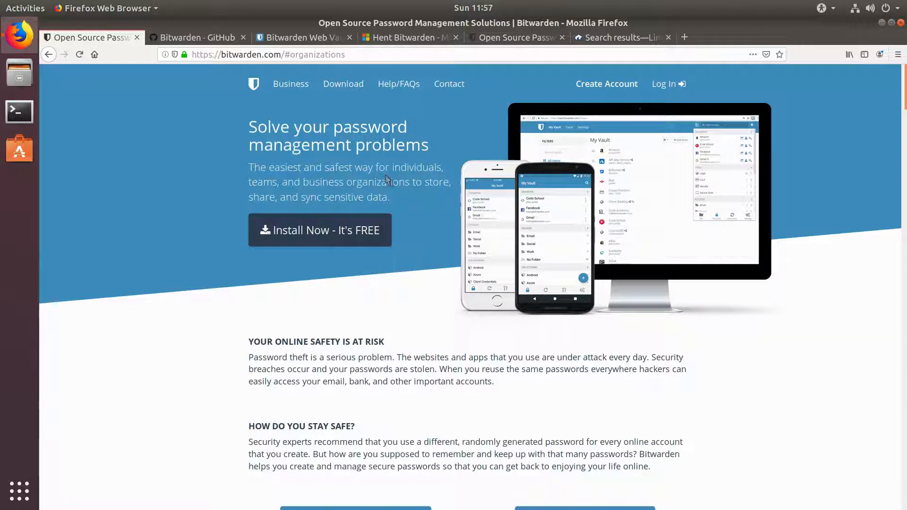
{"action": "scroll", "scroll_direction": "down", "scroll_amount": 3}
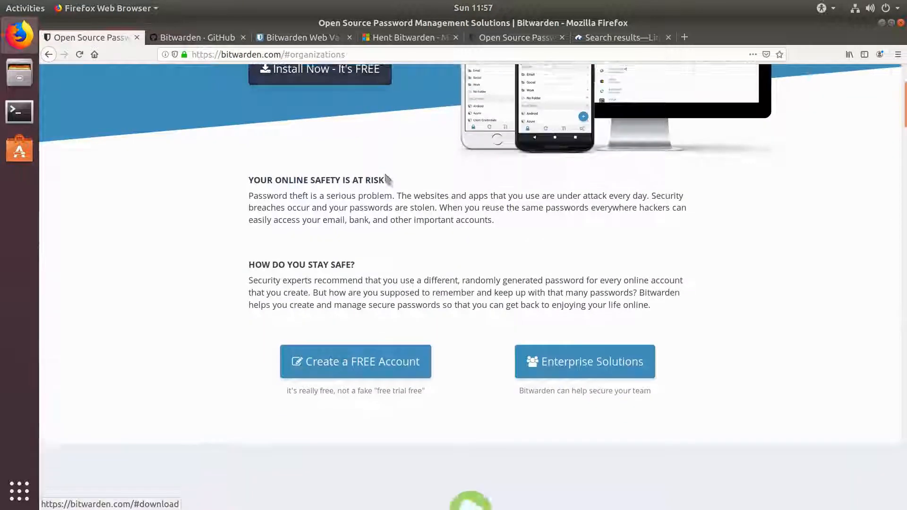
{"action": "scroll", "scroll_direction": "down", "scroll_amount": 3}
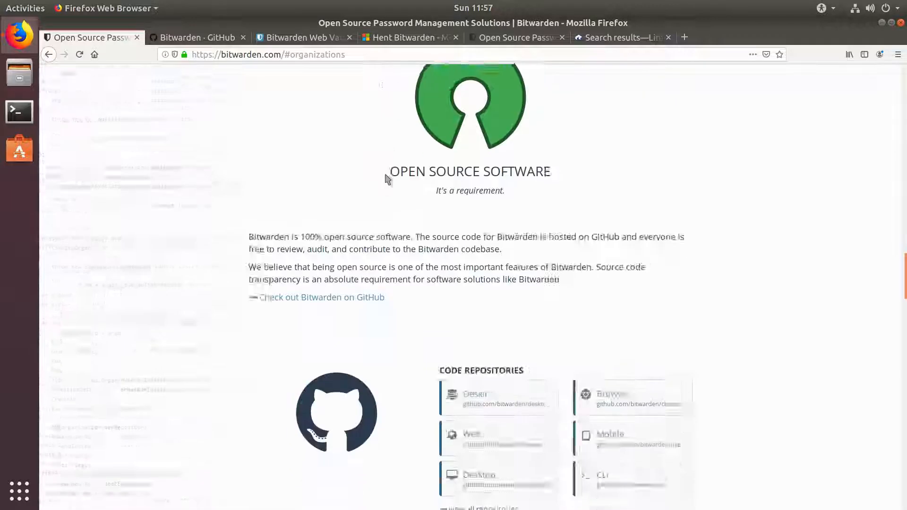
{"action": "scroll", "scroll_direction": "down", "scroll_amount": 3}
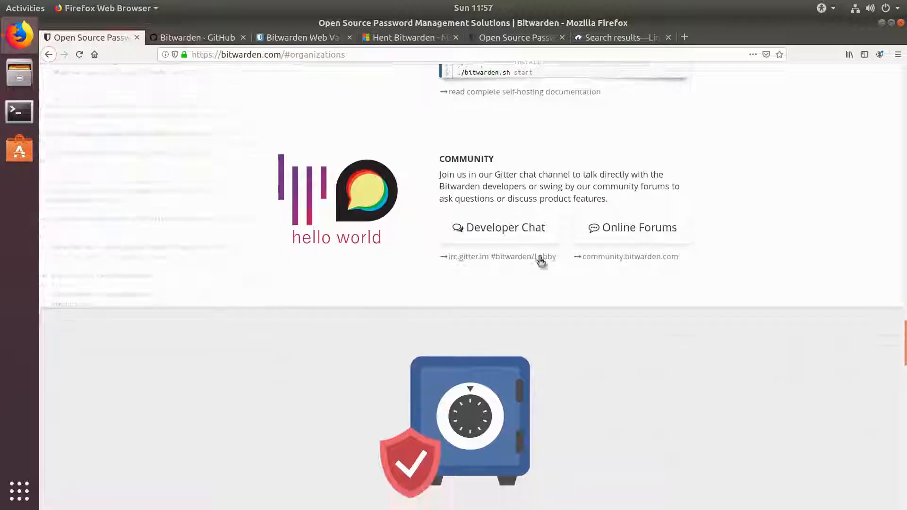
{"action": "scroll", "scroll_direction": "down", "scroll_amount": 3}
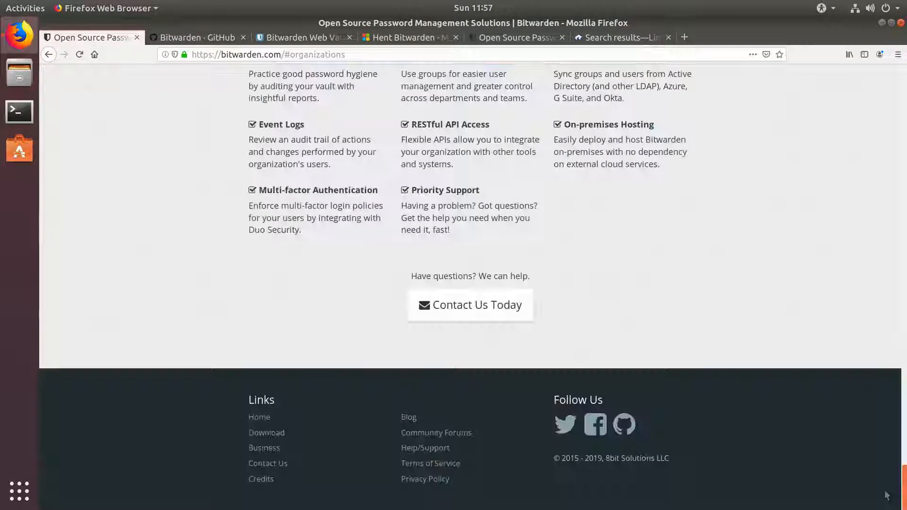
{"action": "scroll", "scroll_direction": "up", "scroll_amount": 3}
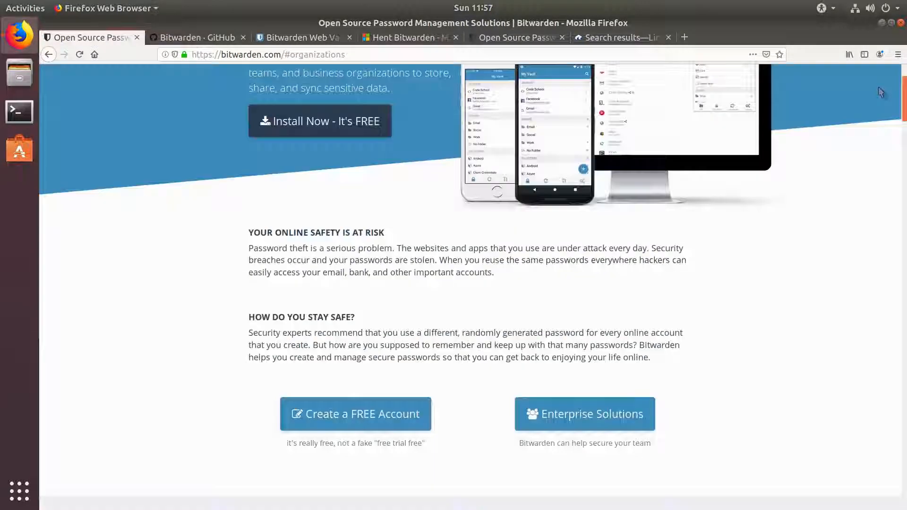
{"action": "scroll", "scroll_direction": "up", "scroll_amount": 3}
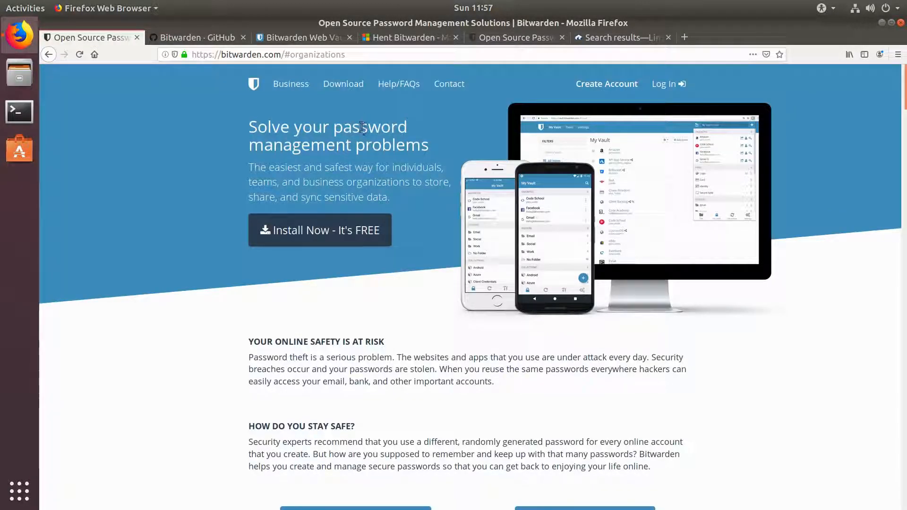